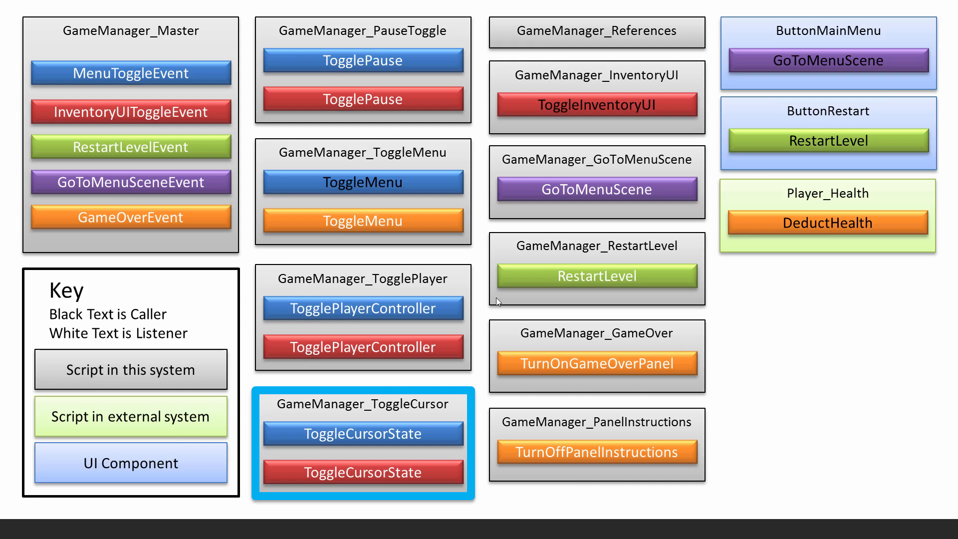
{"action": "mouse_move", "coordinate": [128, 89]}
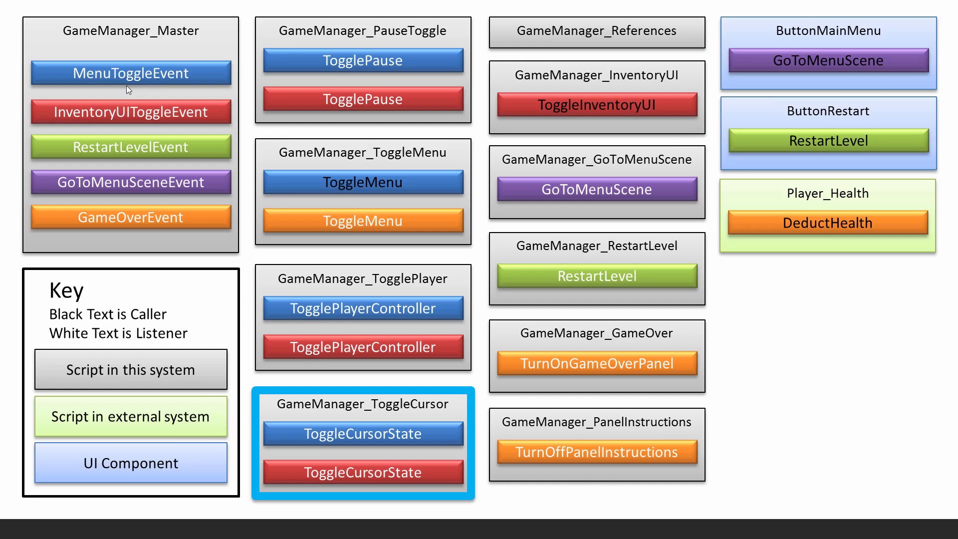
{"action": "mouse_move", "coordinate": [363, 455]}
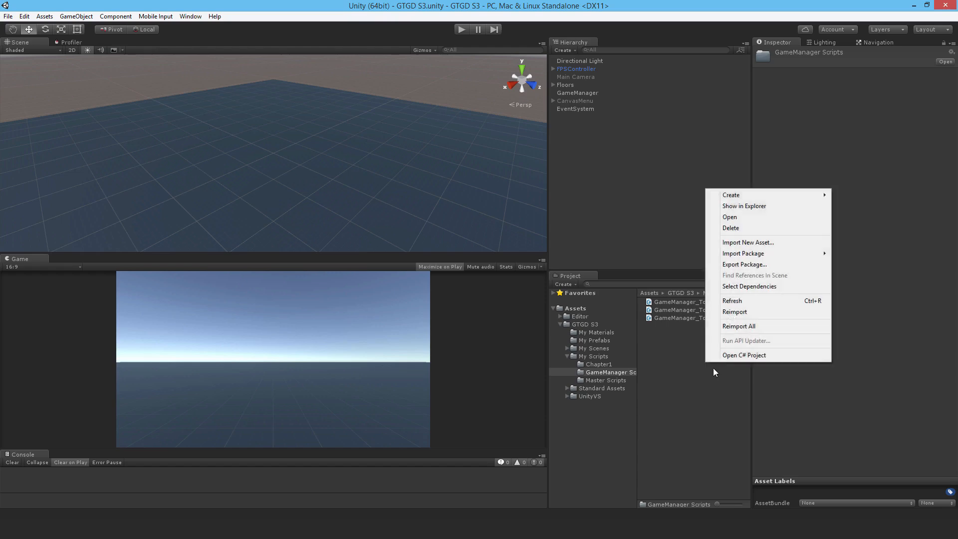
Create a C# script in the GameManager Scripts folder and name it GameManager_ToggleCursor
{"action": "left_click", "coordinate": [731, 195]}
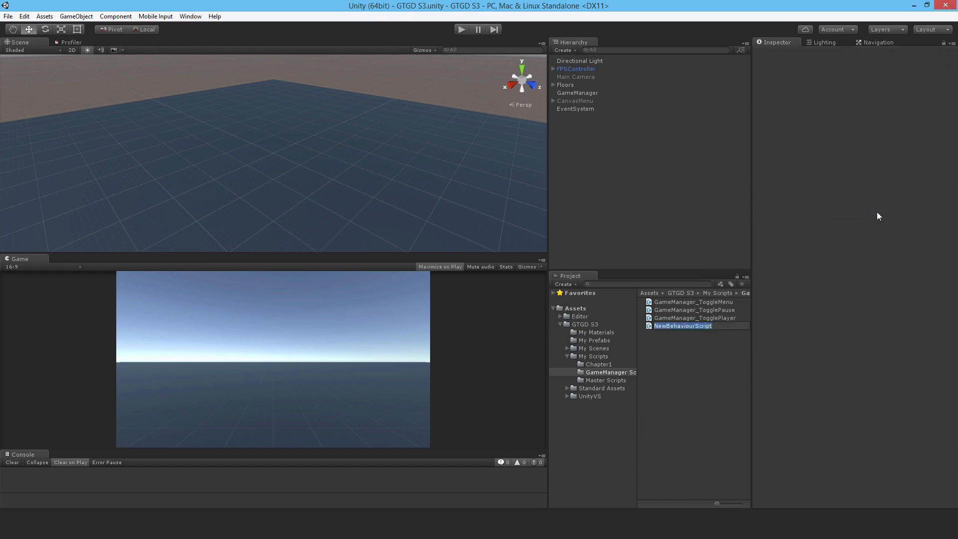
{"action": "type", "text": "GameMan"}
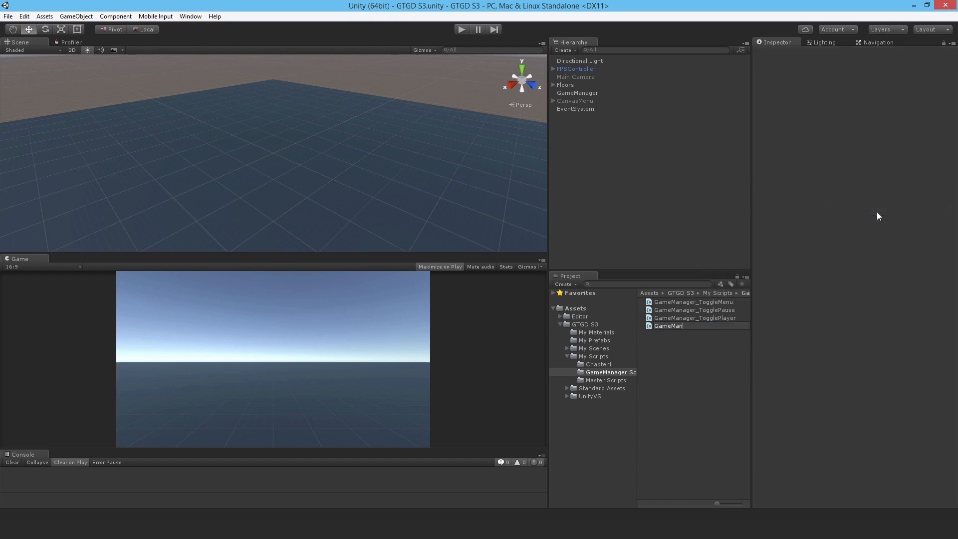
{"action": "type", "text": "GameManager_ToggleCursor"}
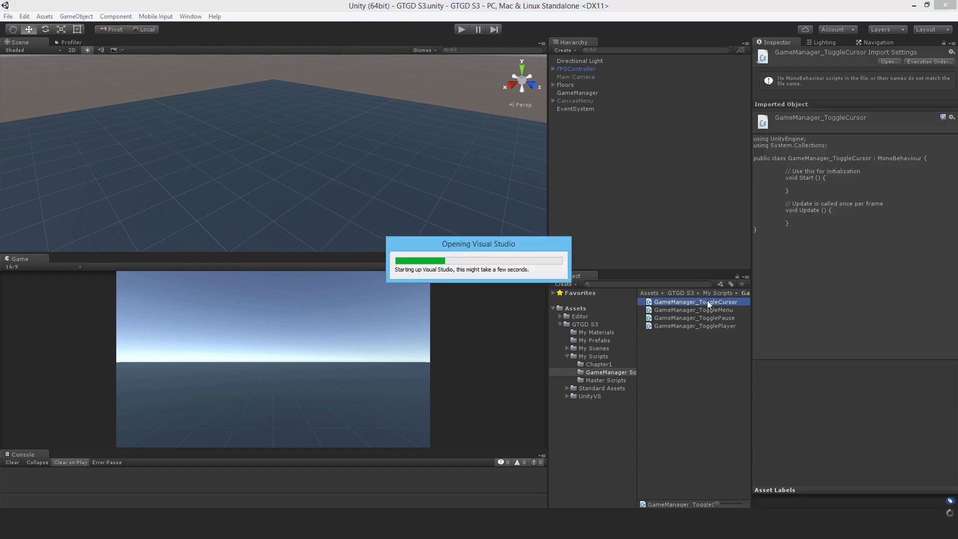
Open GameManager_ToggleCursor.cs, accept the save options, and wrap the class in namespace S3
{"action": "double_click", "coordinate": [697, 301]}
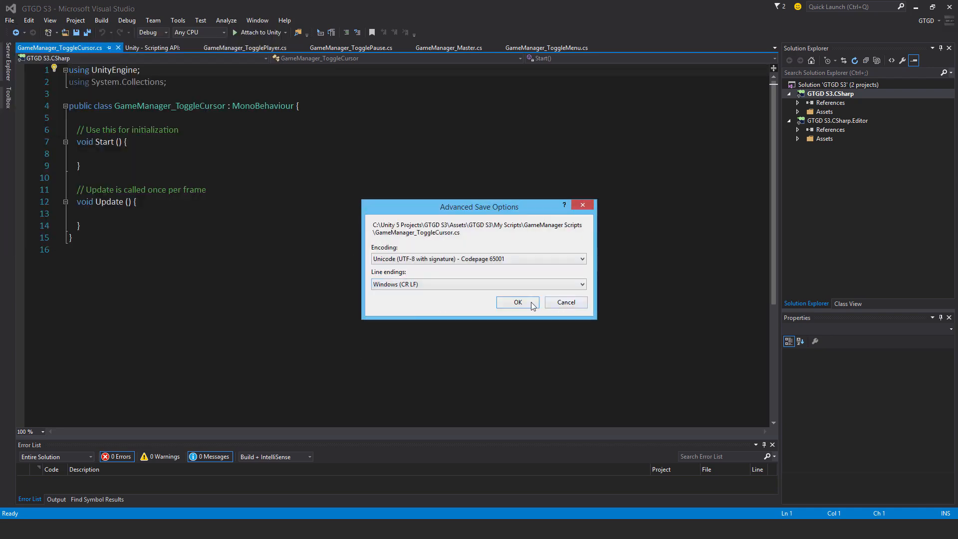
{"action": "left_click", "coordinate": [517, 301]}
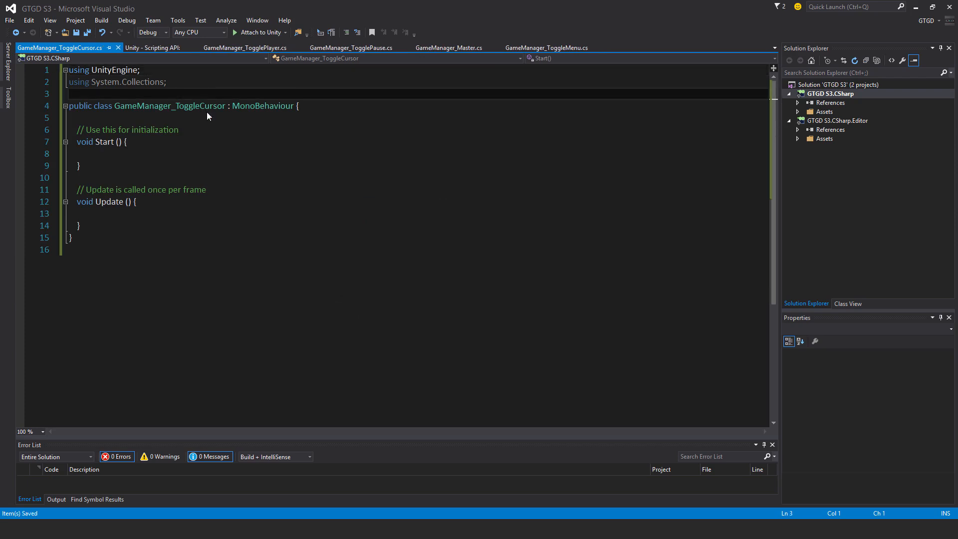
{"action": "type", "text": "namespace"}
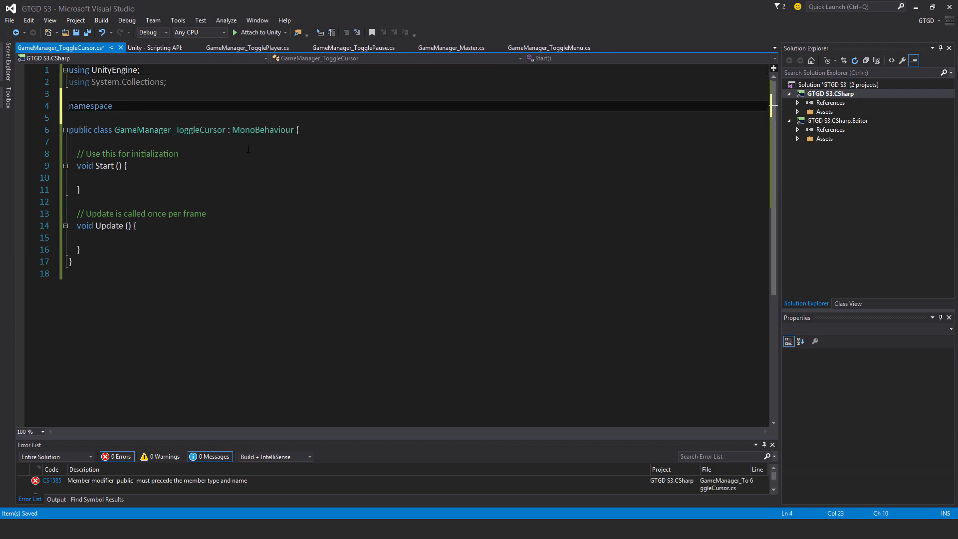
{"action": "type", "text": "S3"}
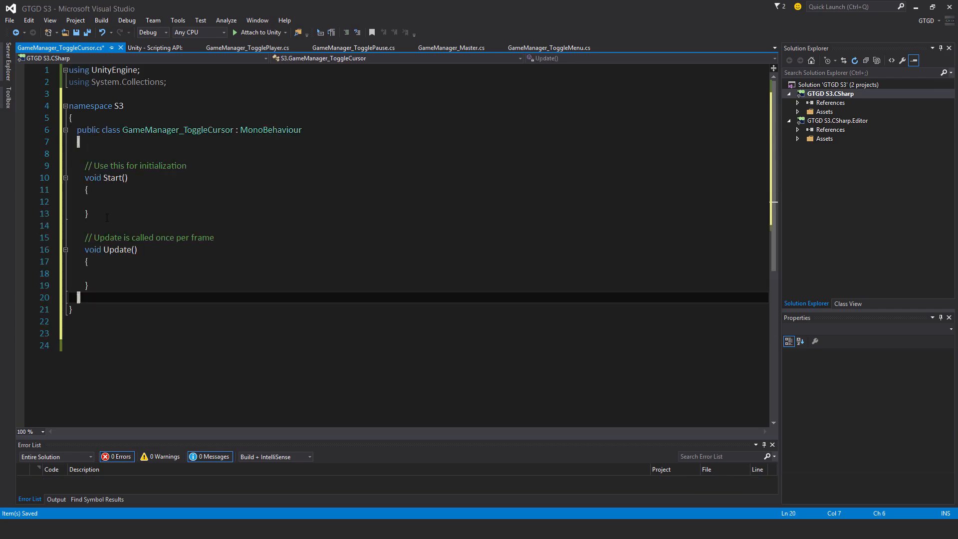
Replace Start with empty void OnEnable() and void OnDisable() methods and remove the template comments
{"action": "left_click_drag", "start_coordinate": [88, 164], "coordinate": [88, 213]}
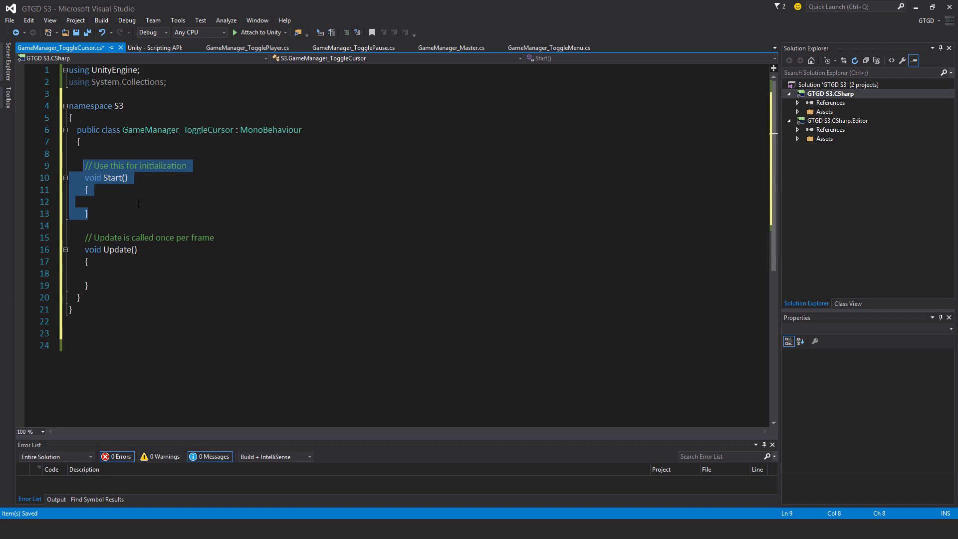
{"action": "type", "text": "void OnE"}
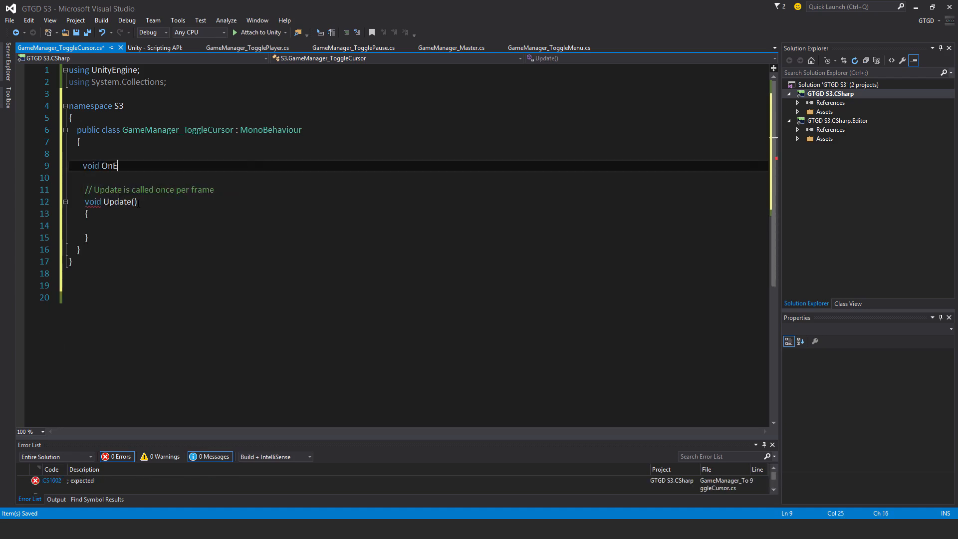
{"action": "type", "text": "nable()"}
{"action": "left_click", "coordinate": [413, 178]}
{"action": "type", "text": "{"}
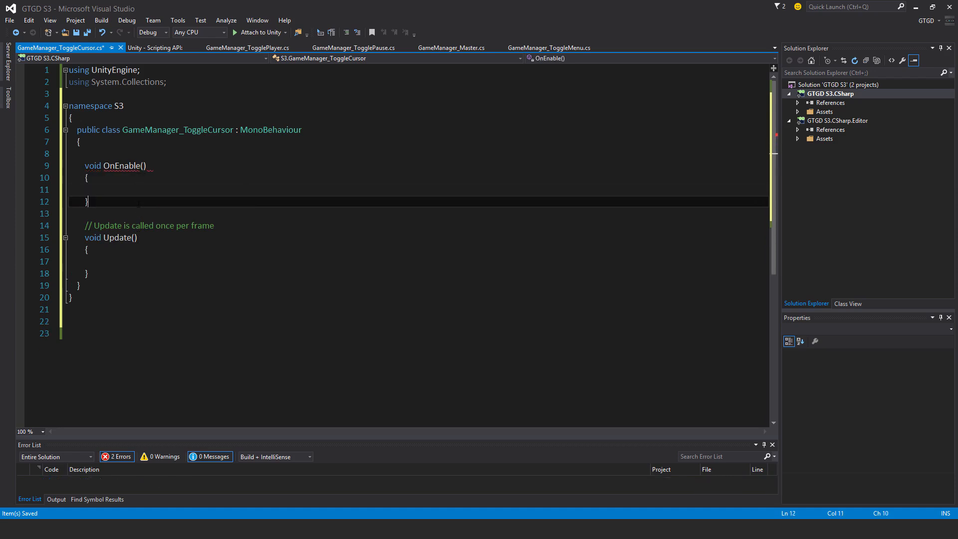
{"action": "type", "text": "void On"}
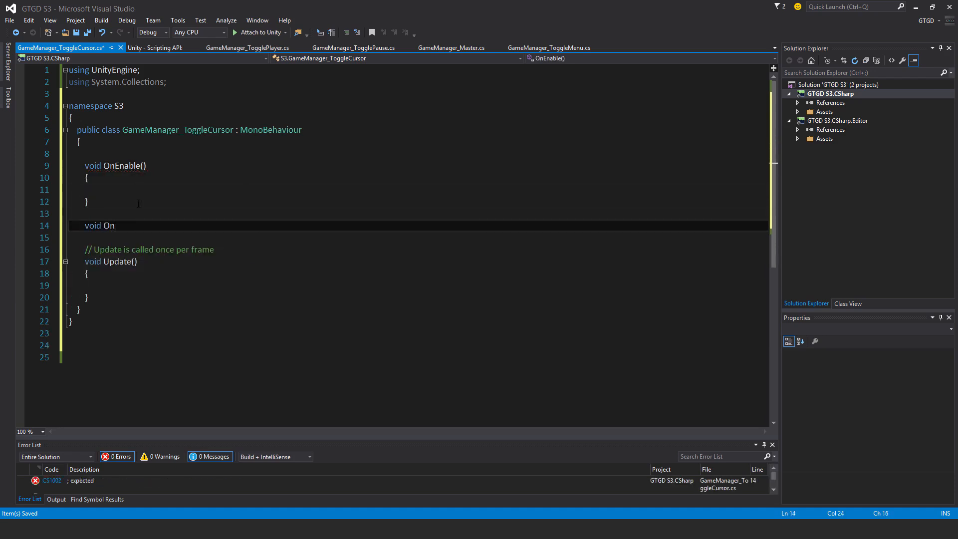
{"action": "type", "text": "Disabl"}
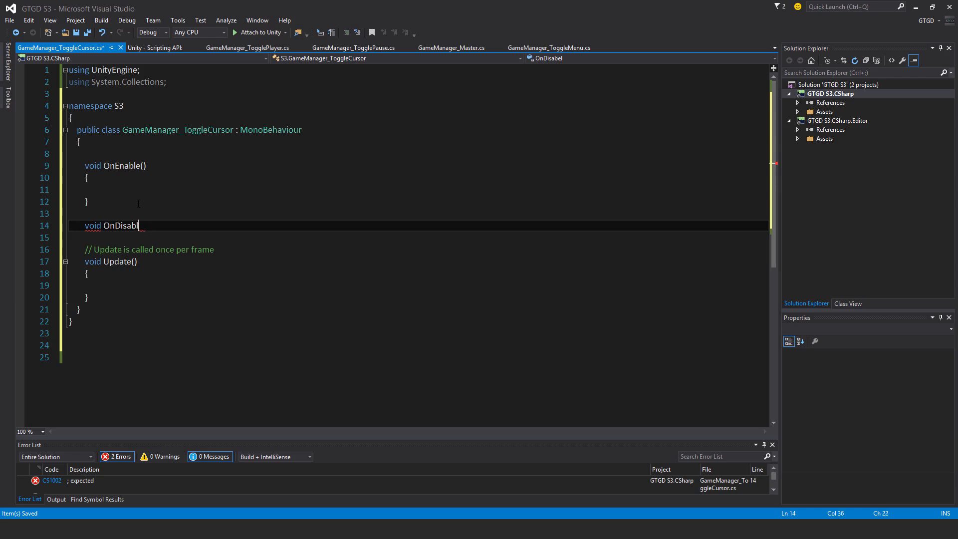
{"action": "type", "text": "e()"}
{"action": "type", "text": "void S"}
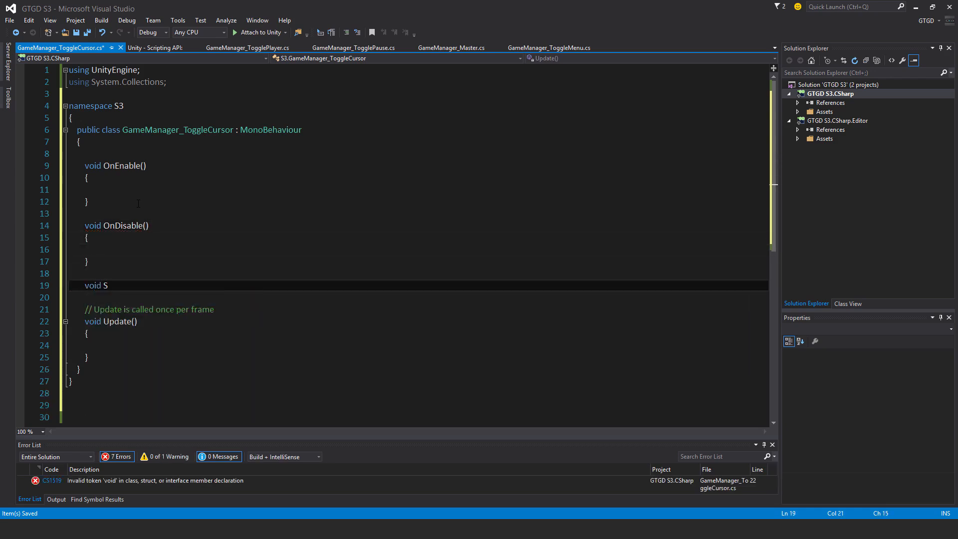
{"action": "key", "text": "Backspace"}
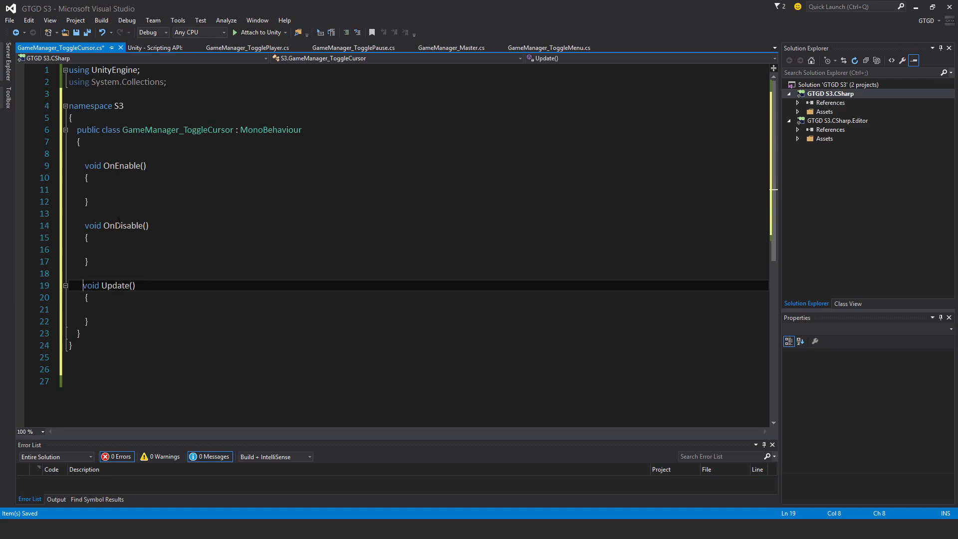
Add empty void SetInitialReferences() and void ToggleCursorState() methods below Update
{"action": "type", "text": "void"}
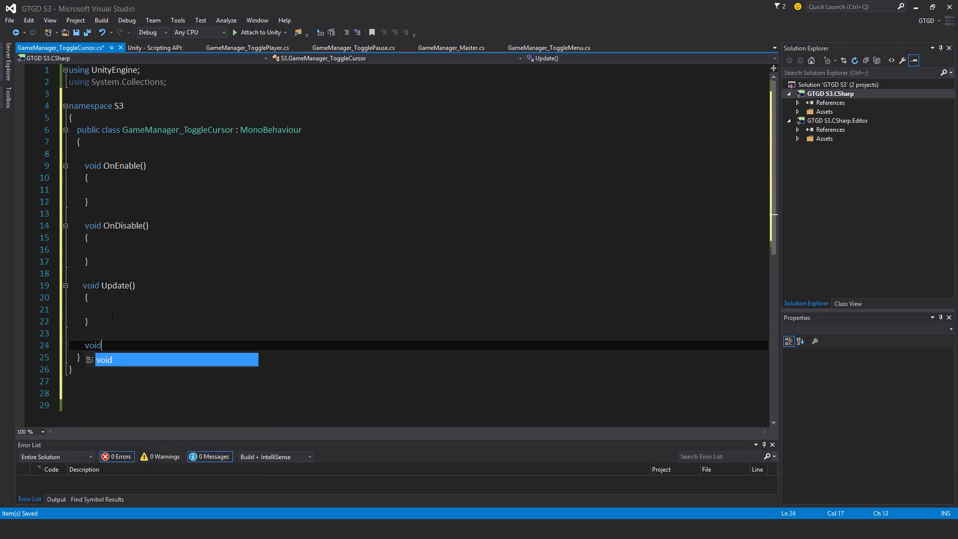
{"action": "type", "text": "SetInitia"}
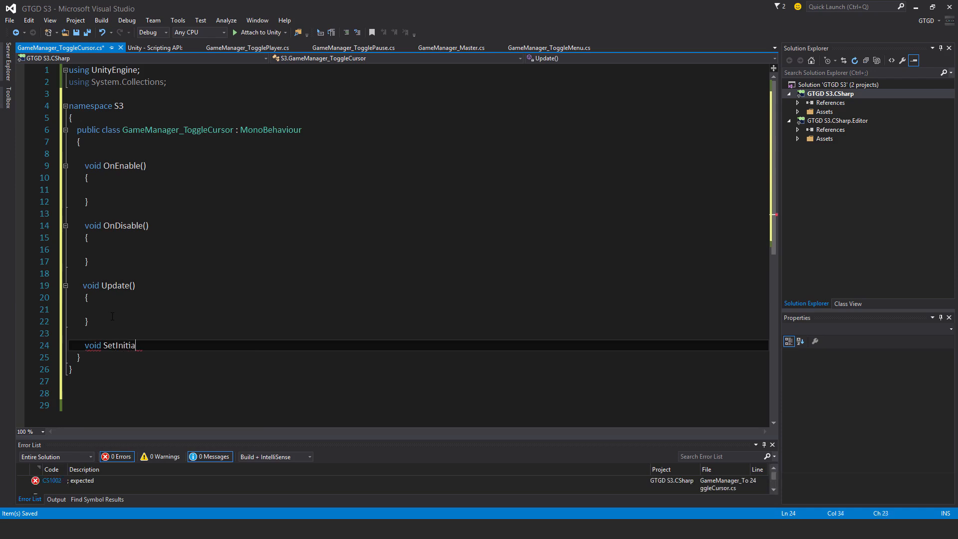
{"action": "type", "text": "lReferences"}
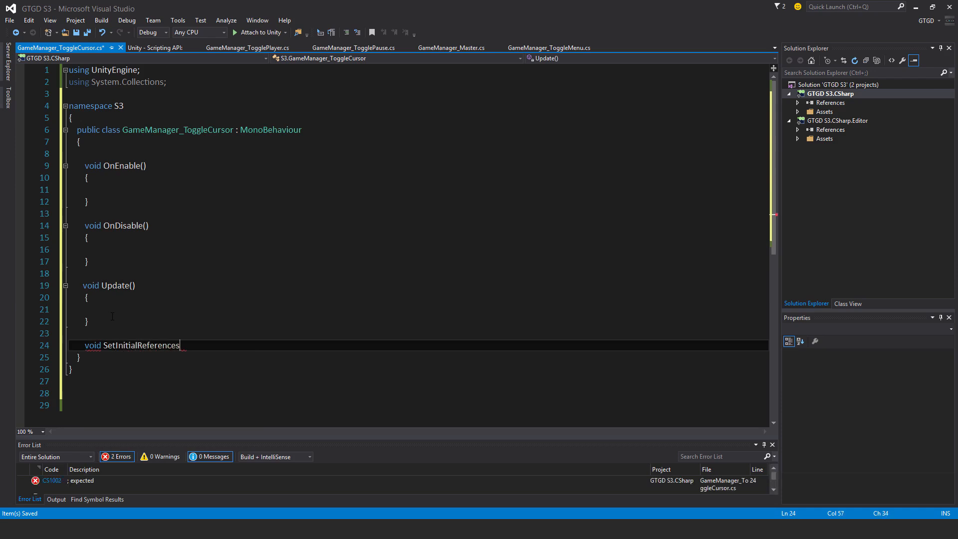
{"action": "type", "text": "()"}
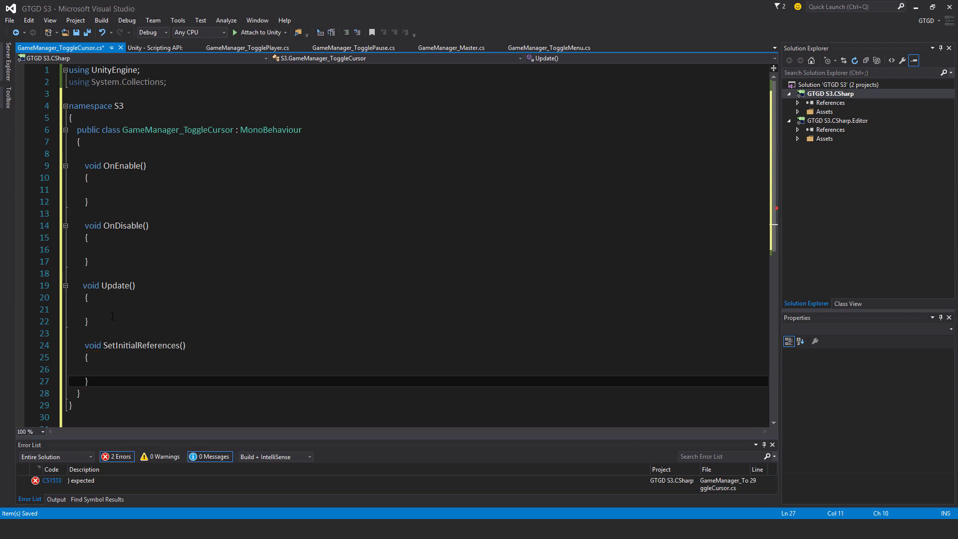
{"action": "type", "text": "void"}
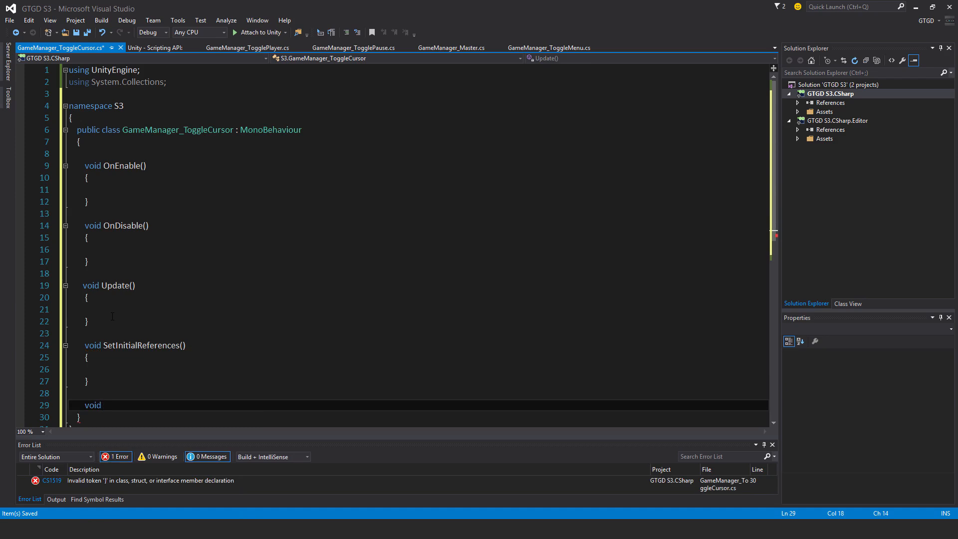
{"action": "type", "text": "ToggleCursorSta"}
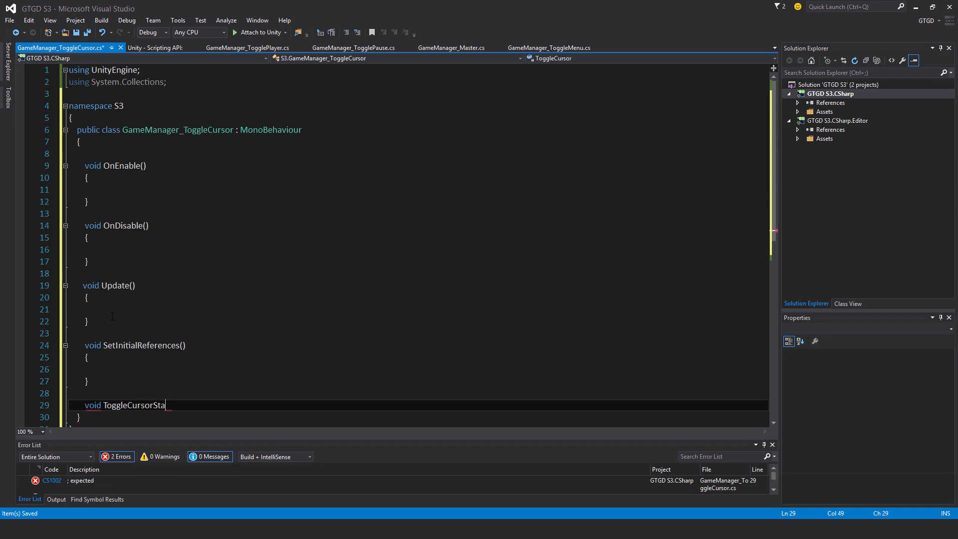
{"action": "type", "text": "te("}
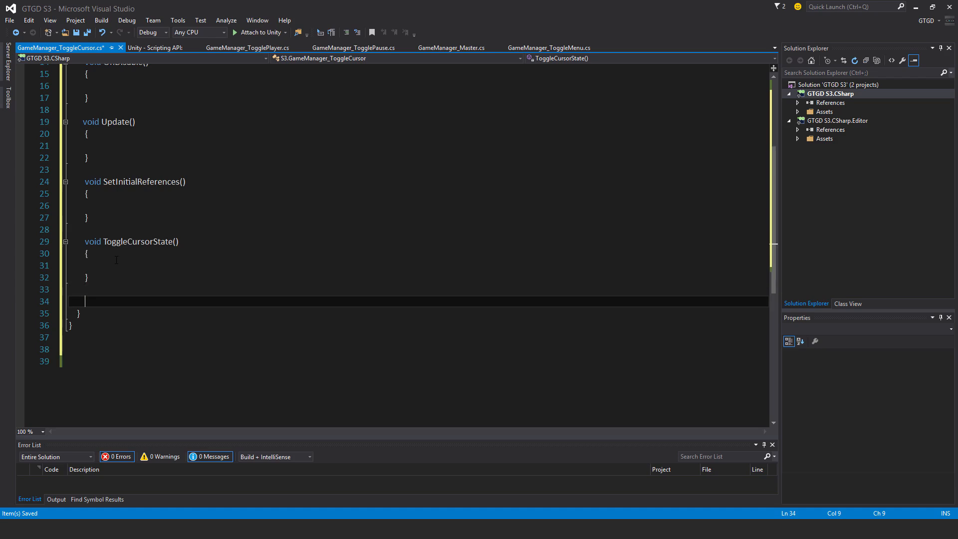
Add an empty void CheckIfCursorShouldBeLocked() method below ToggleCursorState
{"action": "type", "text": "void"}
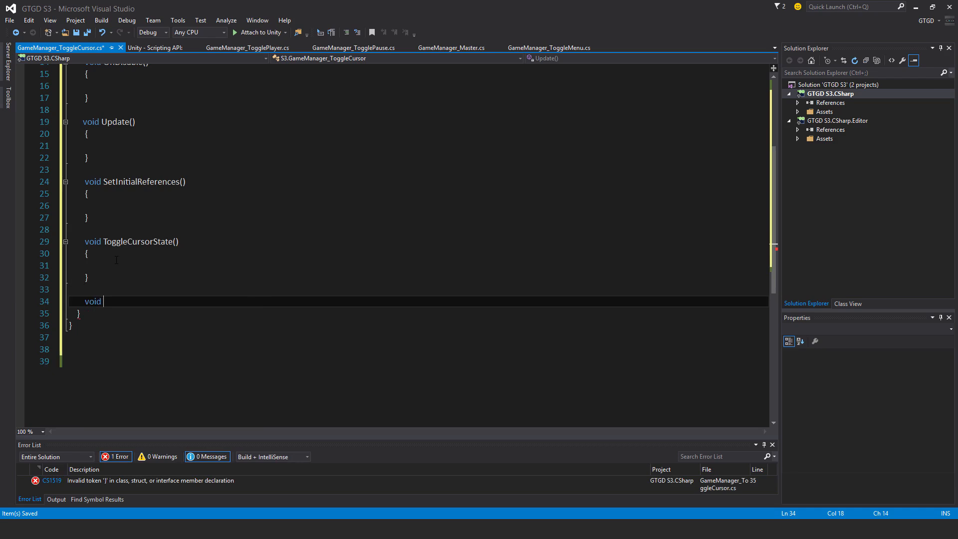
{"action": "type", "text": "C"}
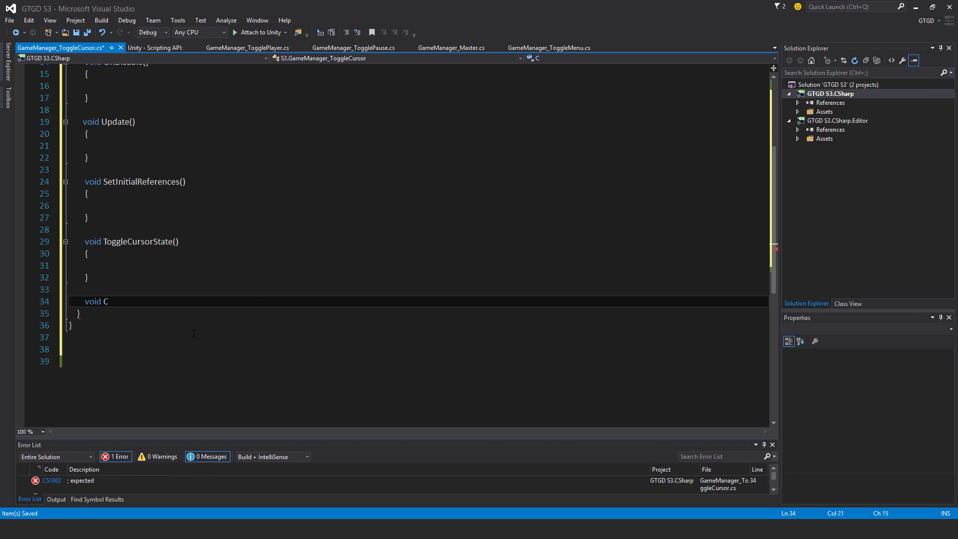
{"action": "type", "text": "heckIf"}
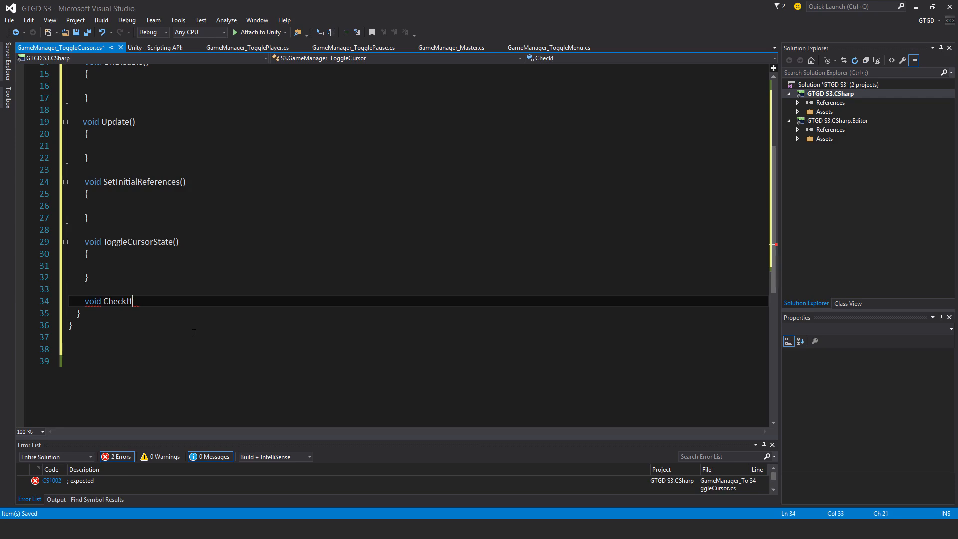
{"action": "type", "text": "Cursor"}
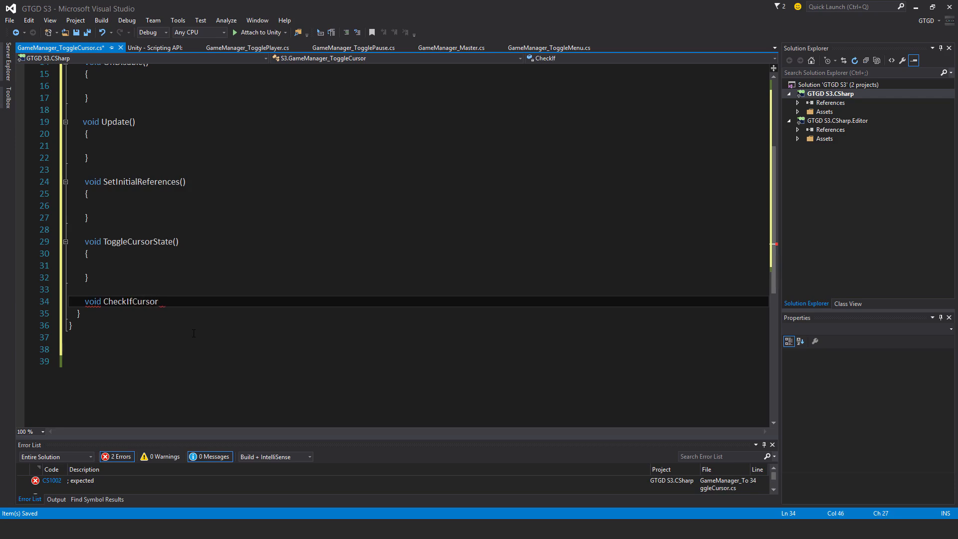
{"action": "type", "text": "ShouldBeLo"}
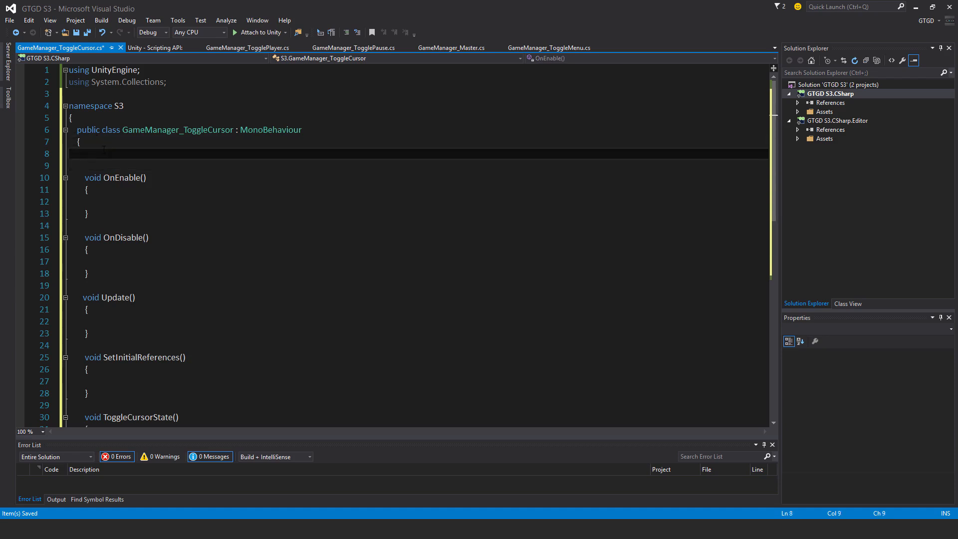
Declare private GameManager_Master gameManagerMaster and private bool isCursorLocked = true, then begin the gameManagerMaster assignment
{"action": "type", "text": "private"}
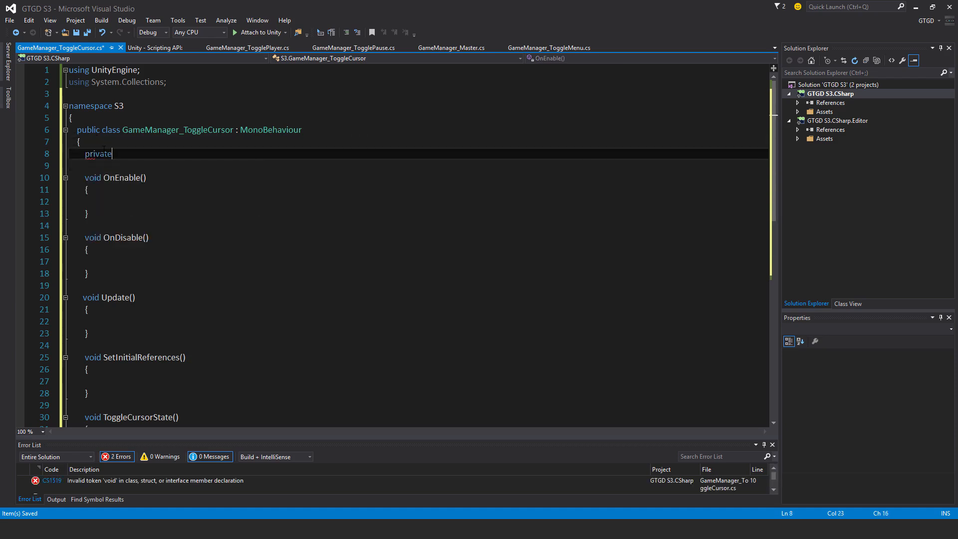
{"action": "type", "text": "GameManager_Master gameManagerMaster;"}
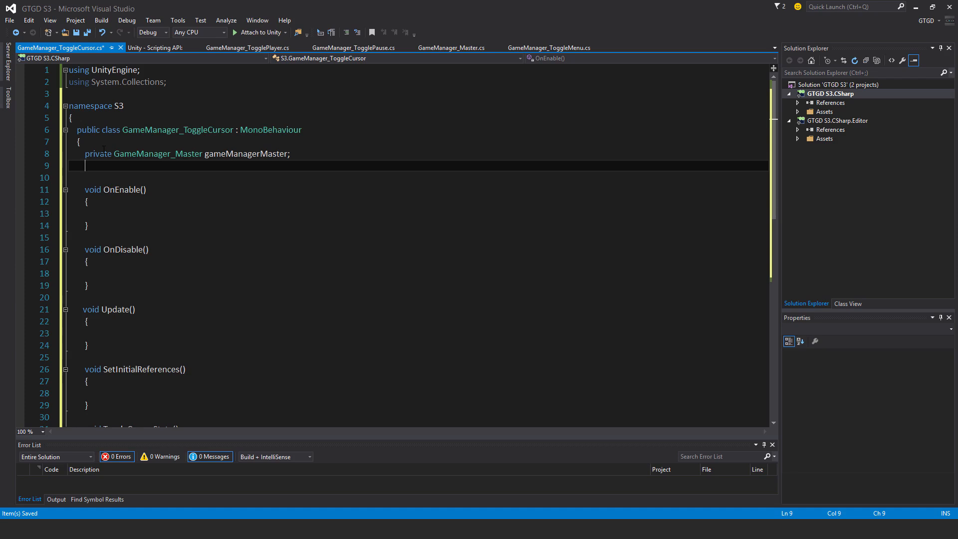
{"action": "type", "text": "private bool isCu"}
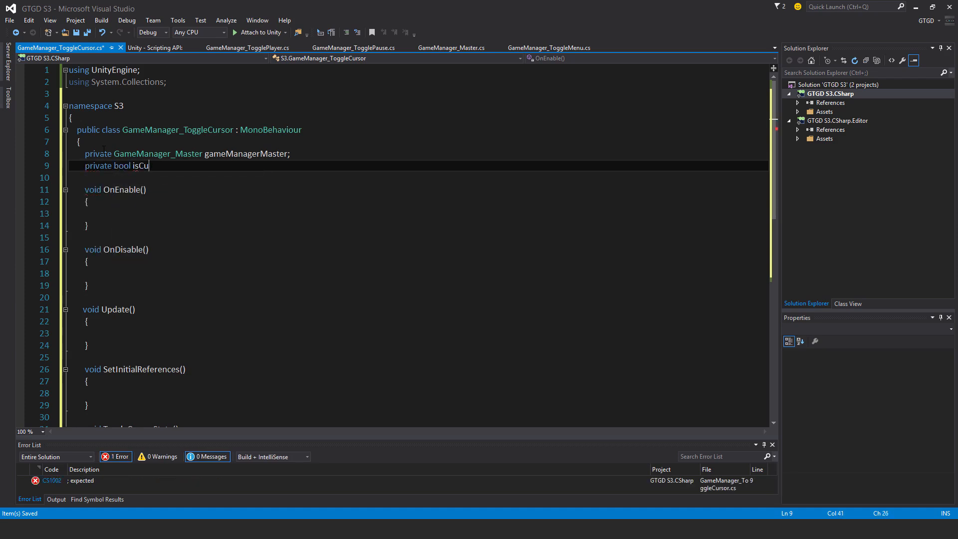
{"action": "type", "text": "rsorLocked"}
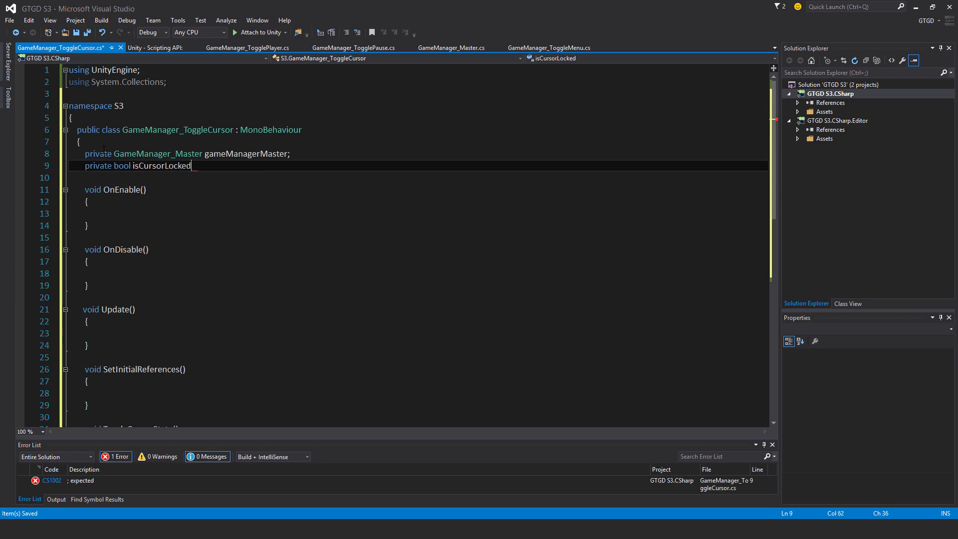
{"action": "type", "text": "="}
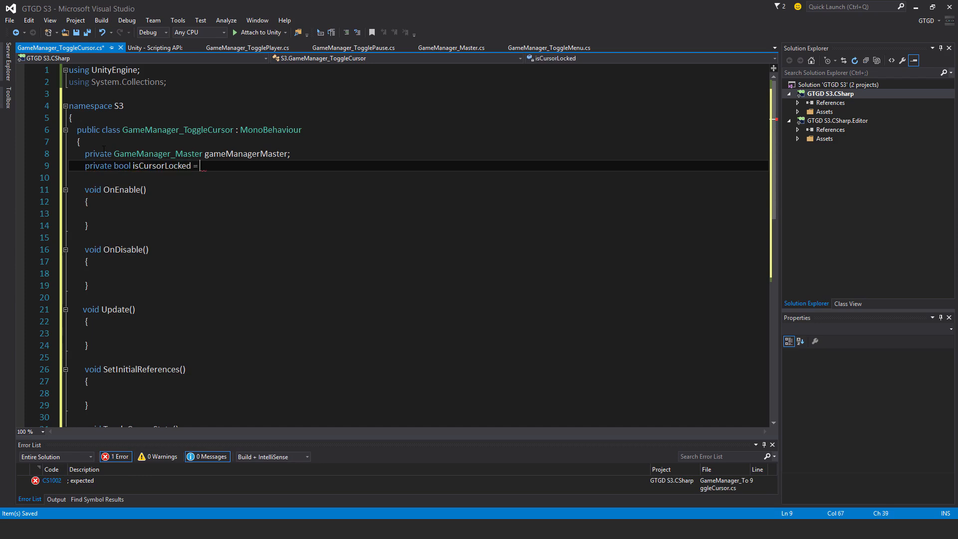
{"action": "type", "text": "true;"}
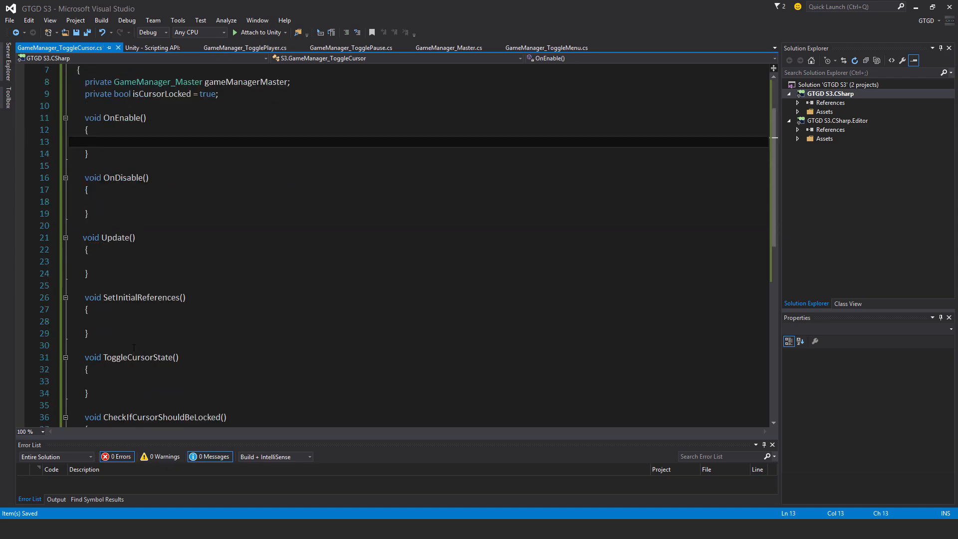
{"action": "type", "text": "gam"}
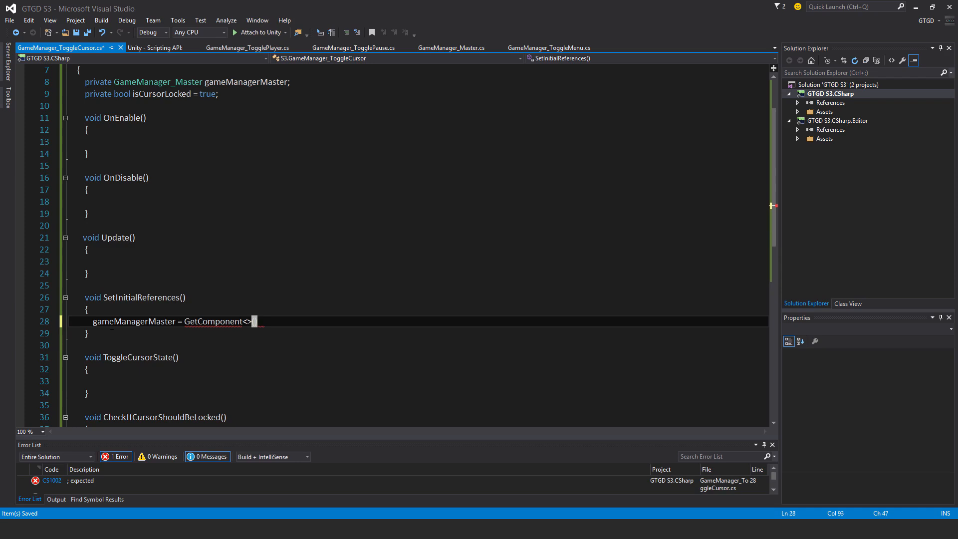
Assign GetComponent<GameManager_Master>() in SetInitialReferences and subscribe ToggleCursorState to MenuToggleEvent in OnEnable
{"action": "type", "text": "GameManager_Master>()"}
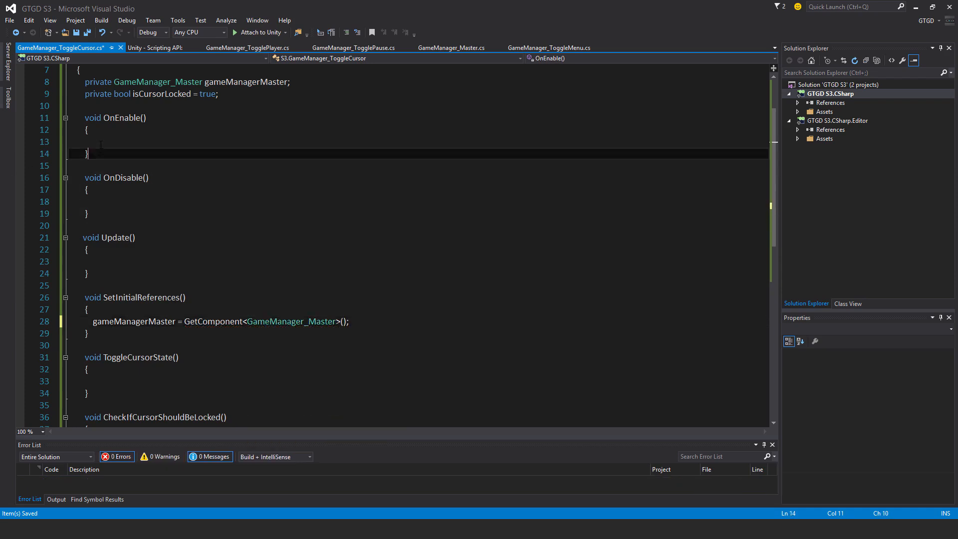
{"action": "type", "text": "SetInitialReferences();"}
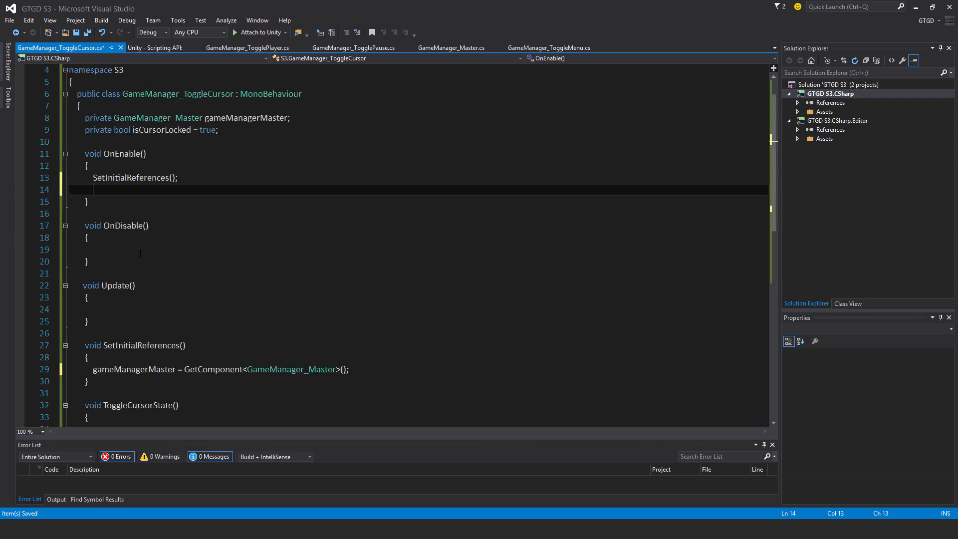
{"action": "type", "text": "gameManagerMaster."}
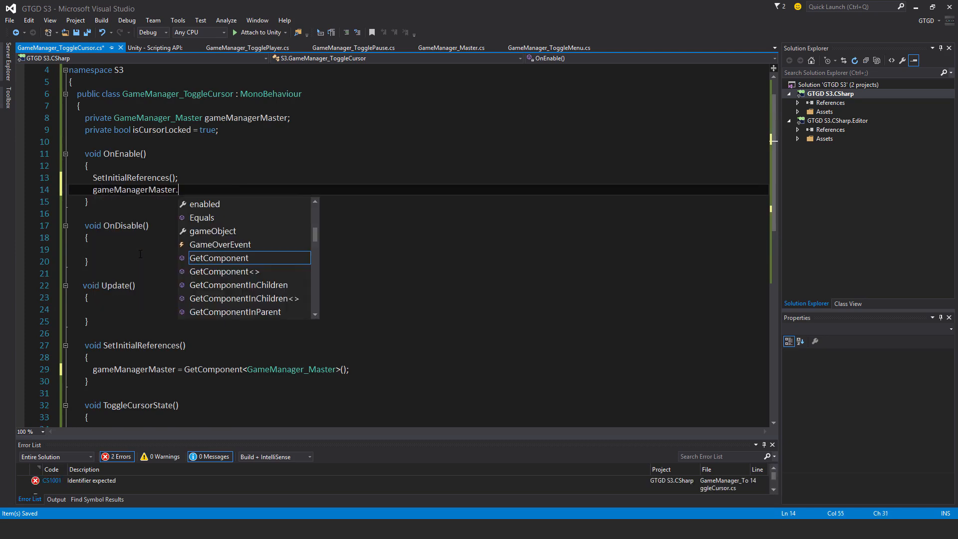
{"action": "type", "text": "me"}
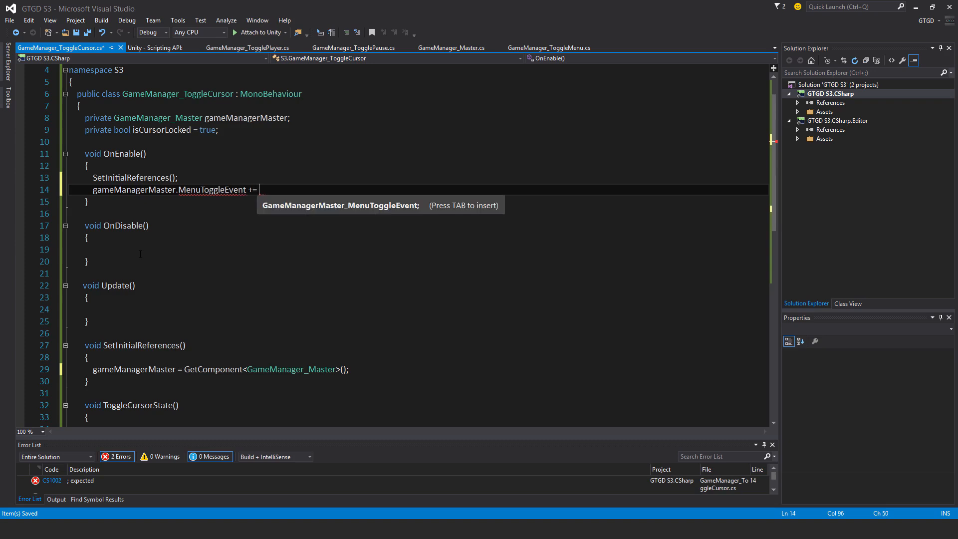
{"action": "type", "text": "togglwe"}
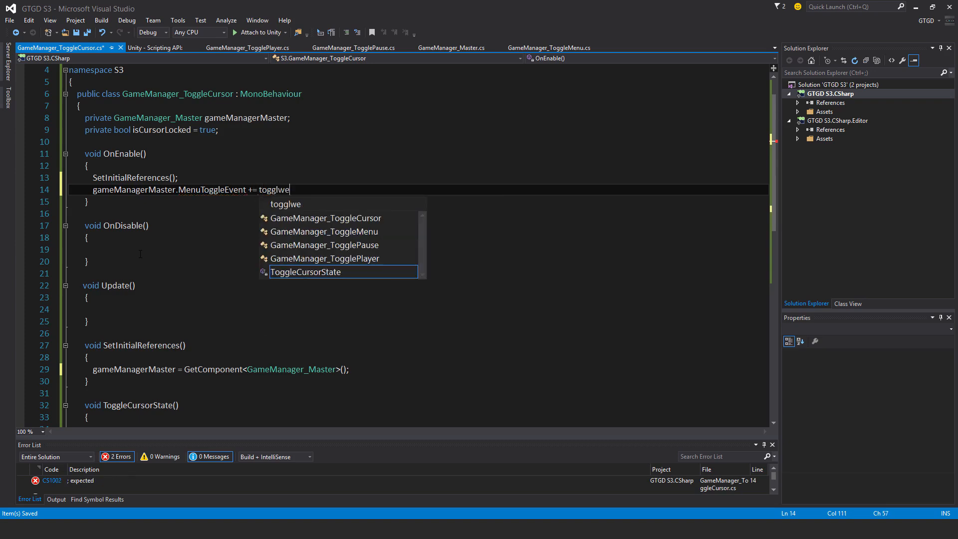
{"action": "key", "text": "Tab"}
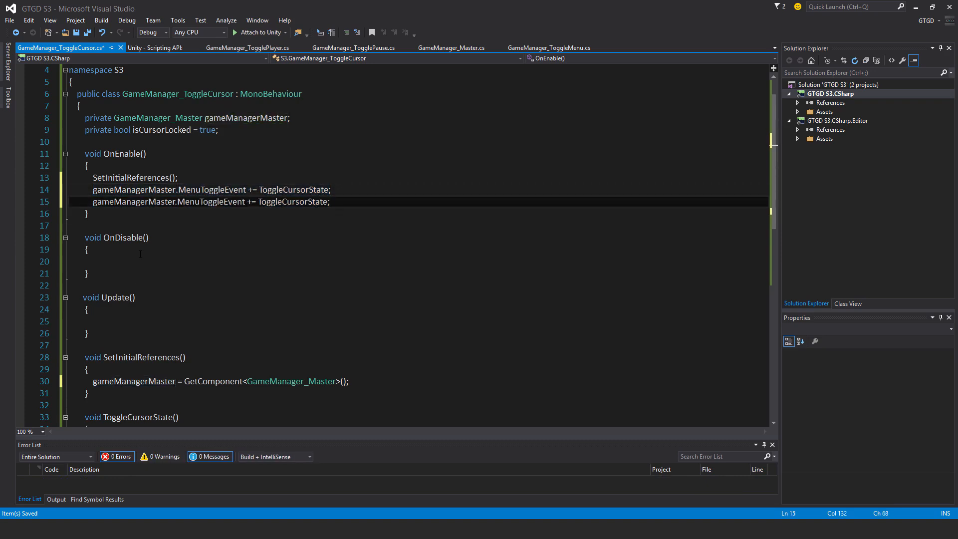
Subscribe ToggleCursorState to InventoryUIToggleEvent as well, mirroring the unsubscribes in OnDisable
{"action": "double_click", "coordinate": [210, 201]}
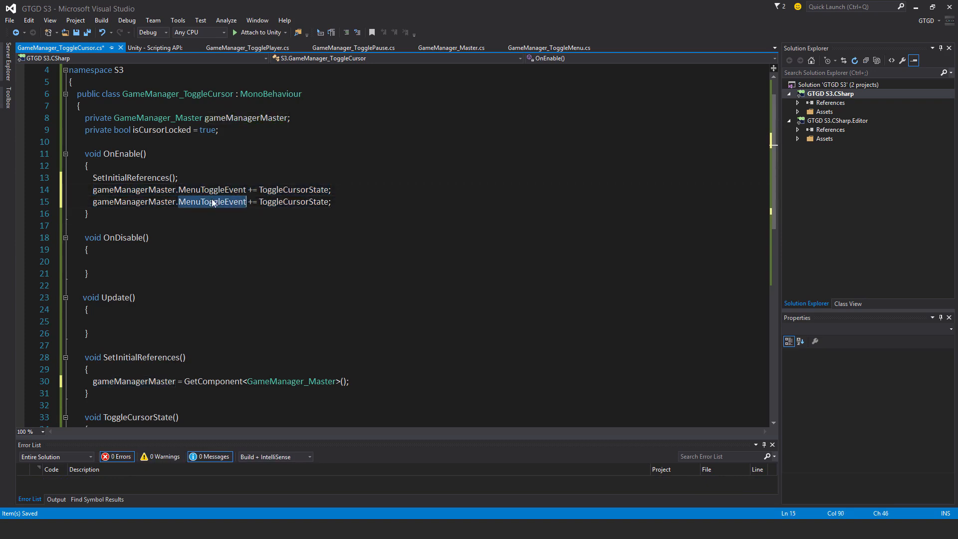
{"action": "type", "text": "inven"}
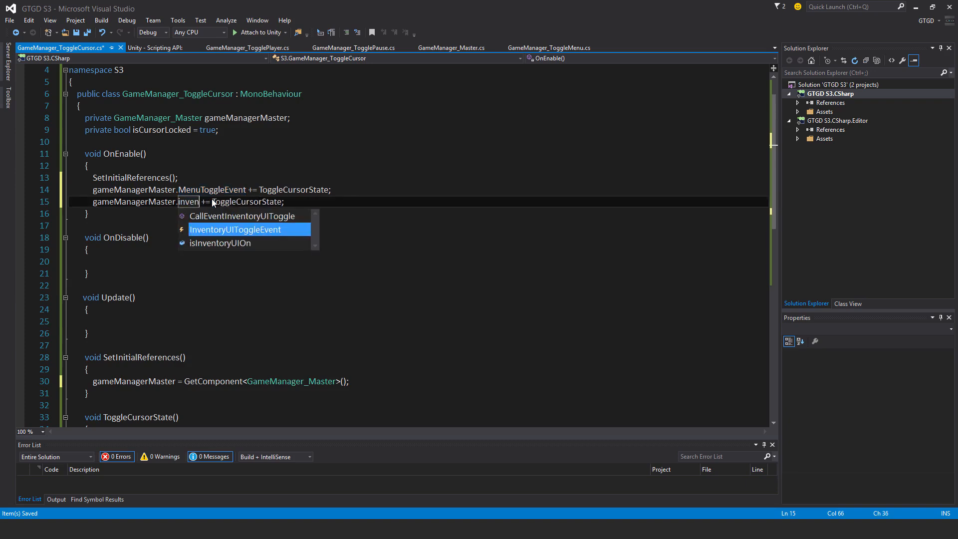
{"action": "key", "text": "Tab"}
{"action": "type", "text": "void CheckIfCursorShouldBeLocked("}
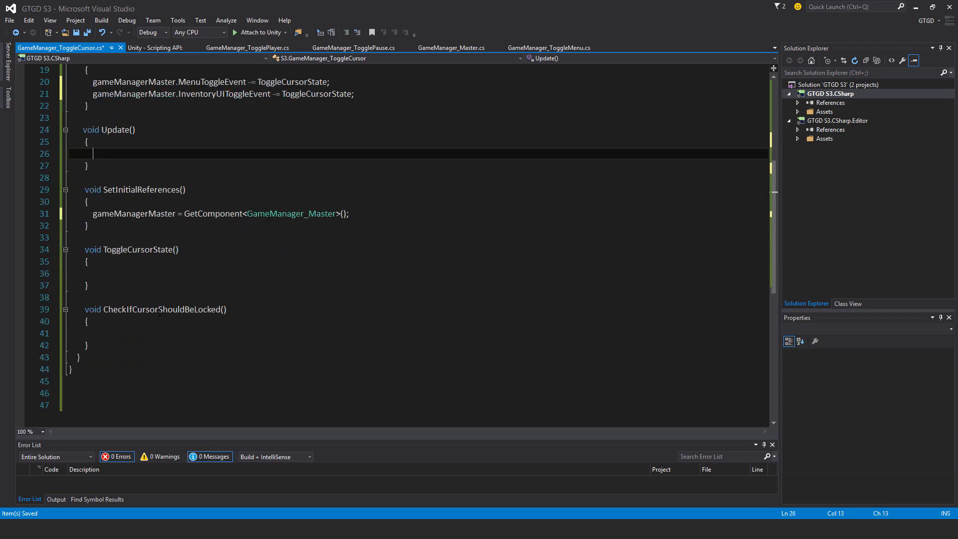
Call CheckIfCursorShouldBeLocked() in Update and make ToggleCursorState set isCursorLocked = !isCursorLocked
{"action": "type", "text": "checki"}
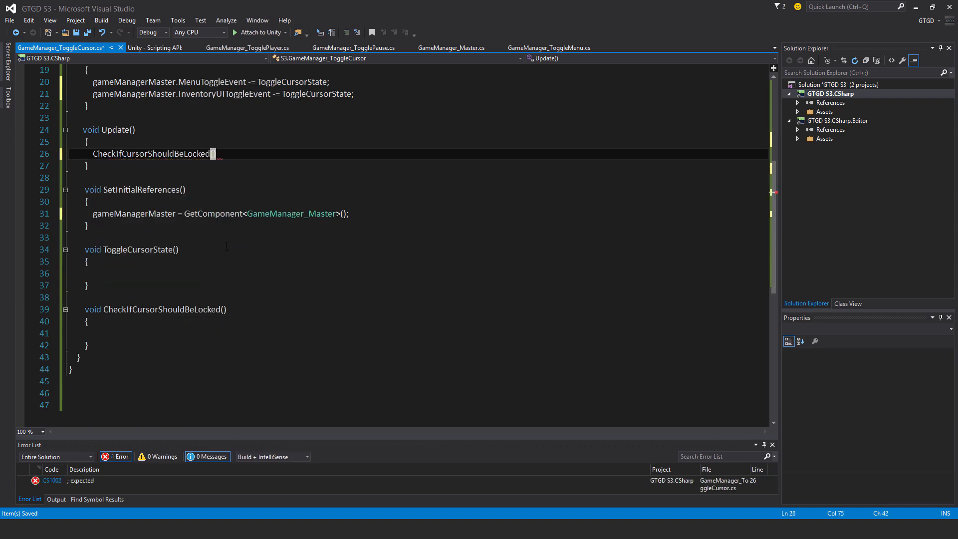
{"action": "type", "text": "();"}
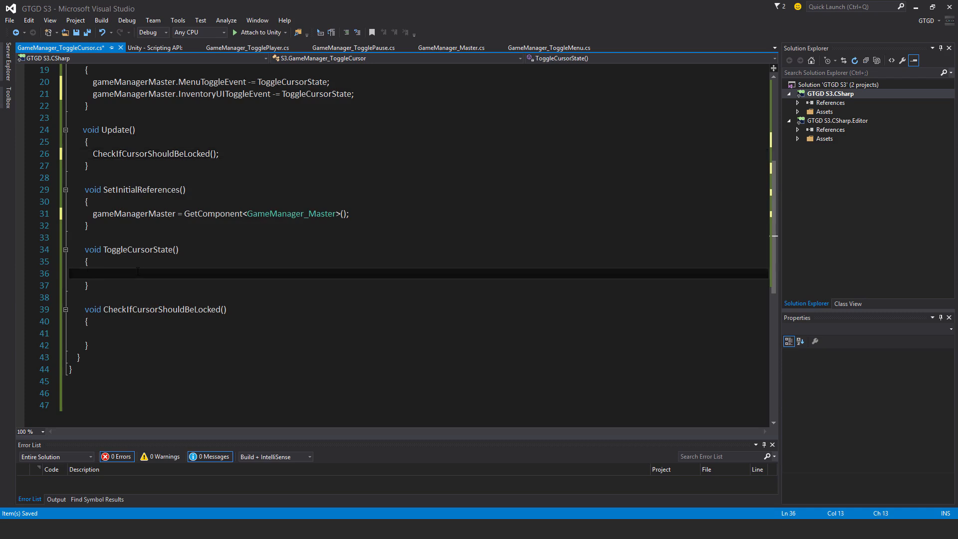
{"action": "type", "text": "isCursorLocked ="}
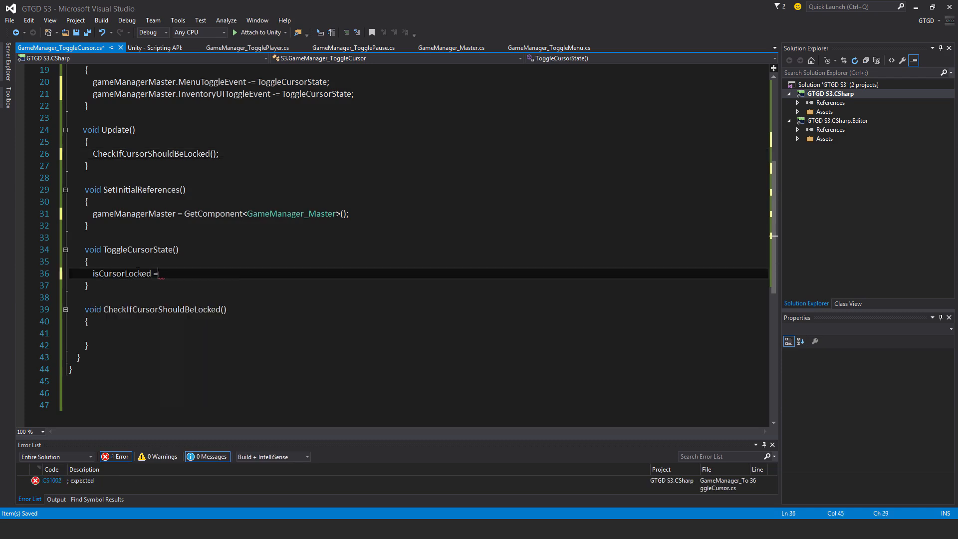
{"action": "type", "text": "!iscu"}
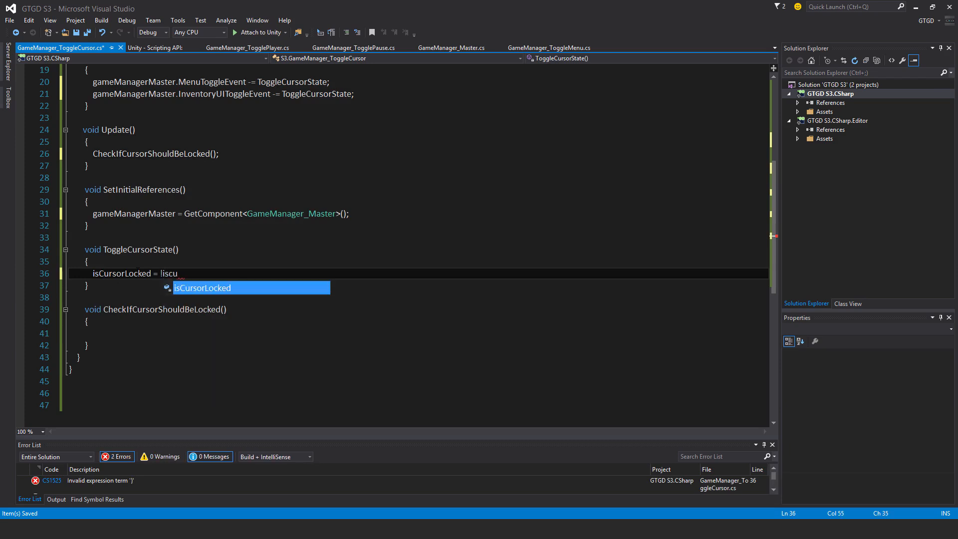
{"action": "type", "text": "isCursorLocked;"}
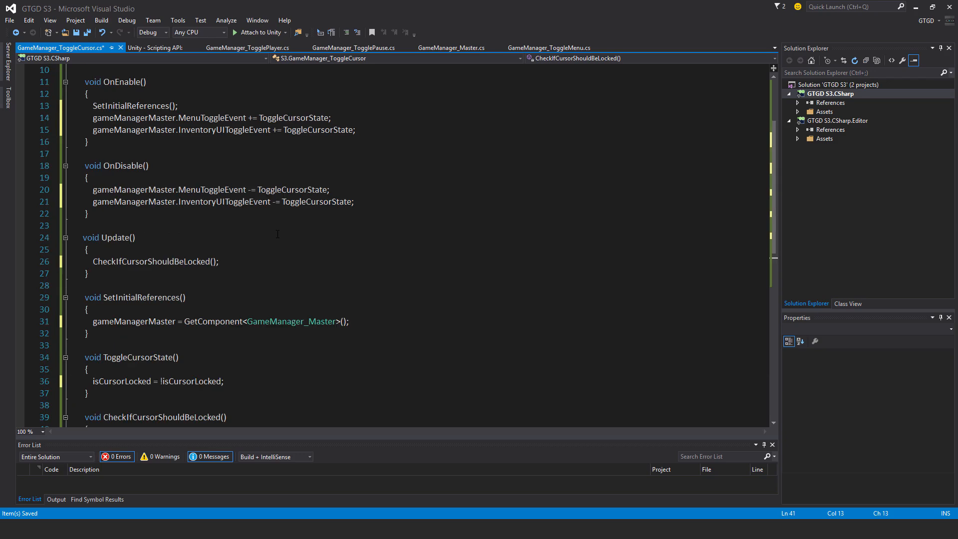
{"action": "scroll", "scroll_direction": "down", "scroll_amount": 3}
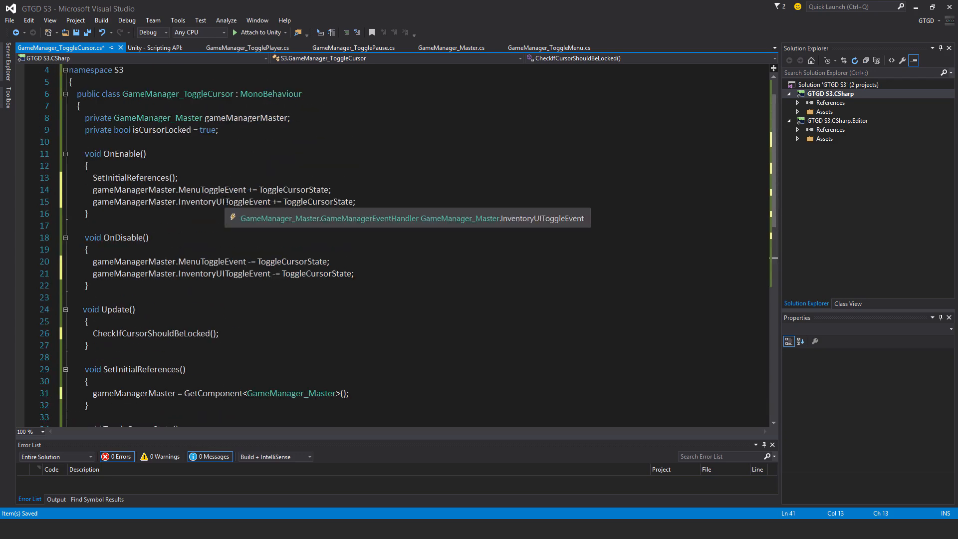
When isCursorLocked is true, set Cursor.lockState to CursorLockMode.Locked and Cursor.visible to false
{"action": "type", "text": "if"}
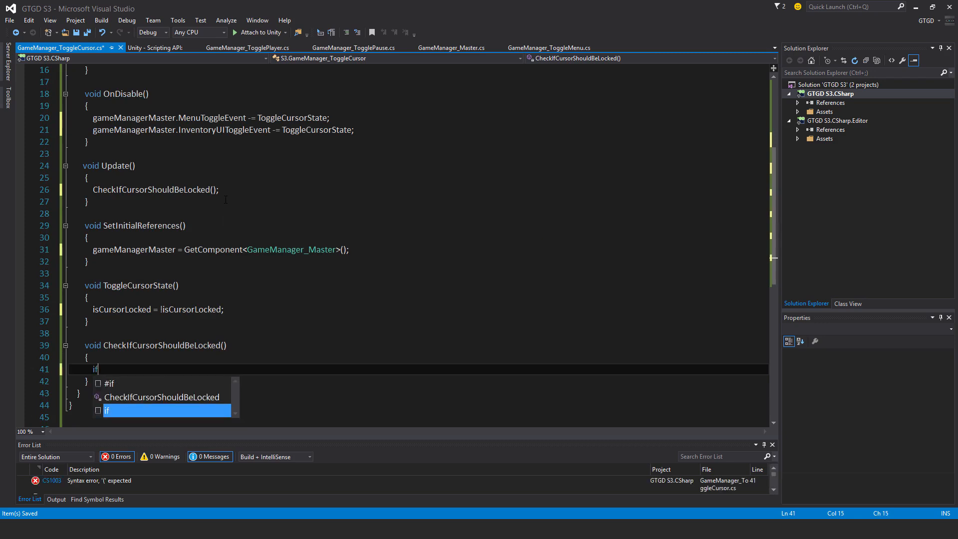
{"action": "type", "text": "("}
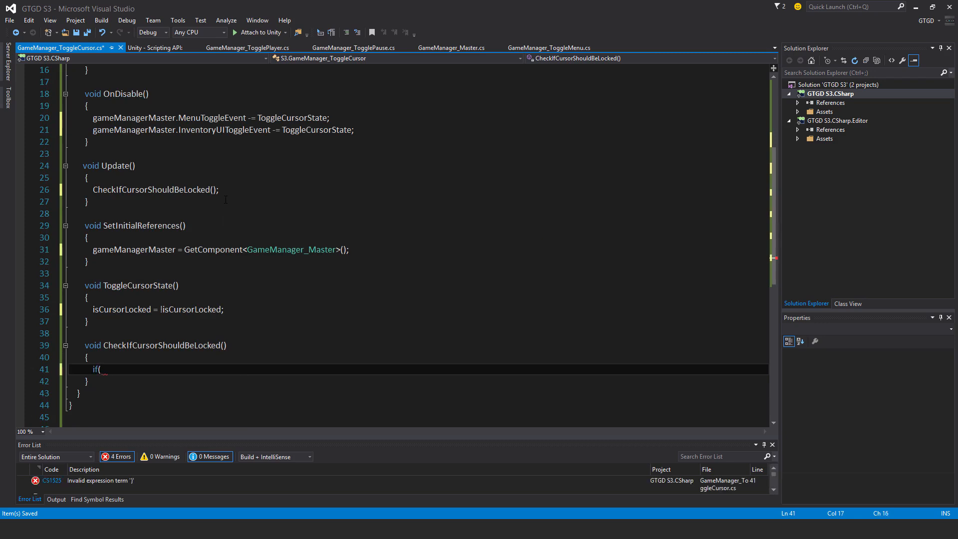
{"action": "type", "text": "isCursorLocked"}
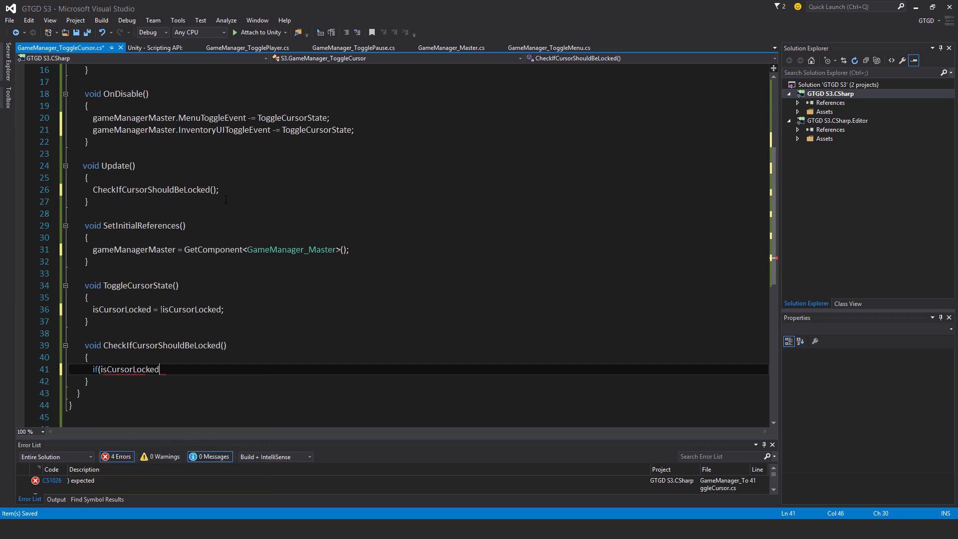
{"action": "type", "text": ")"}
{"action": "type", "text": "{"}
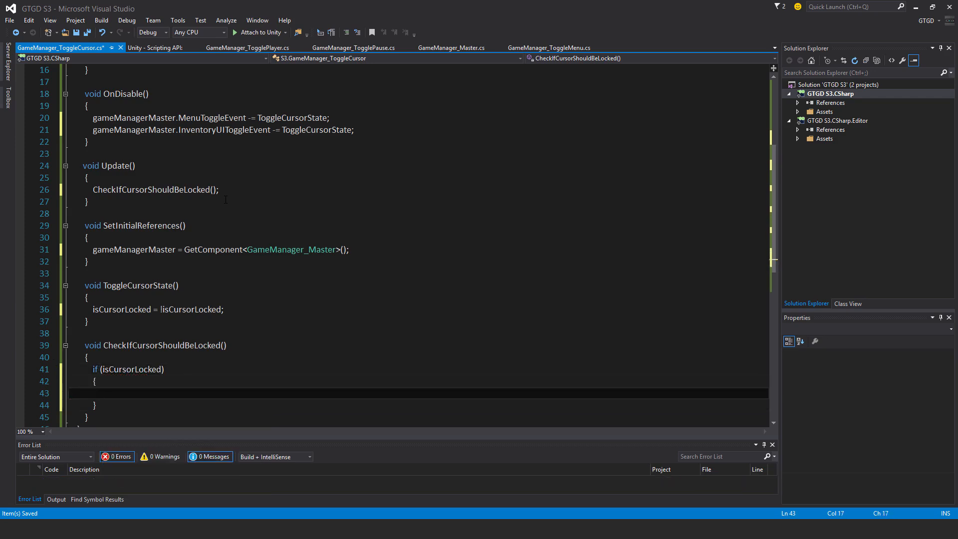
{"action": "type", "text": "Cursor"}
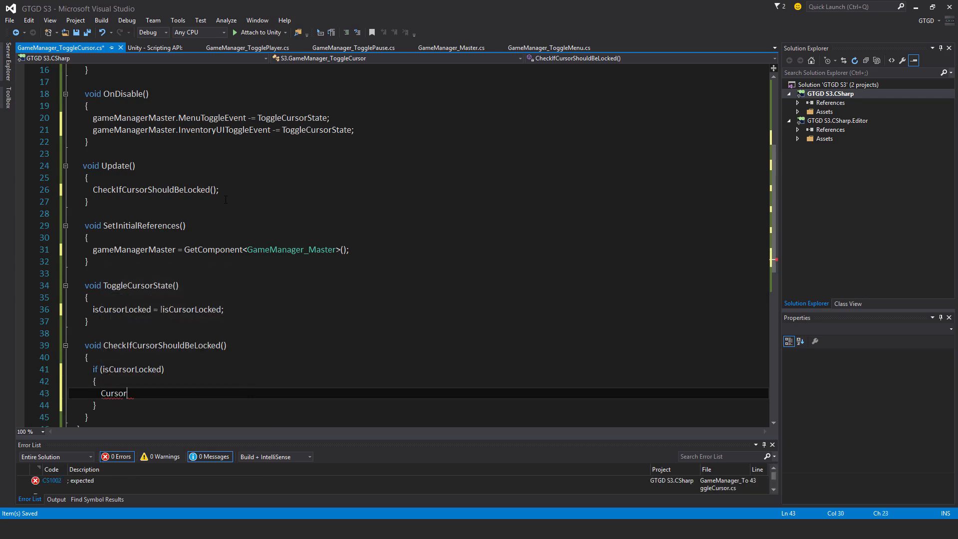
{"action": "type", "text": "."}
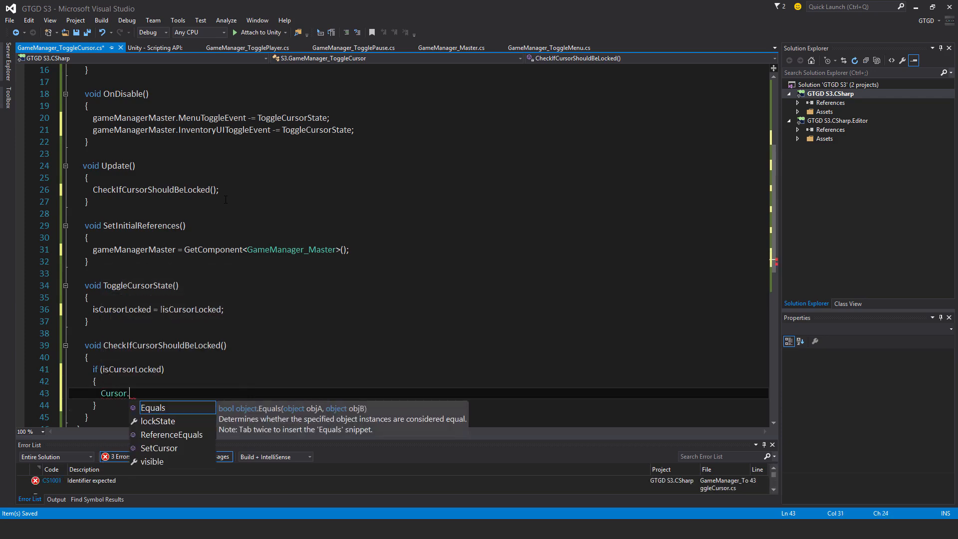
{"action": "type", "text": "lockState ="}
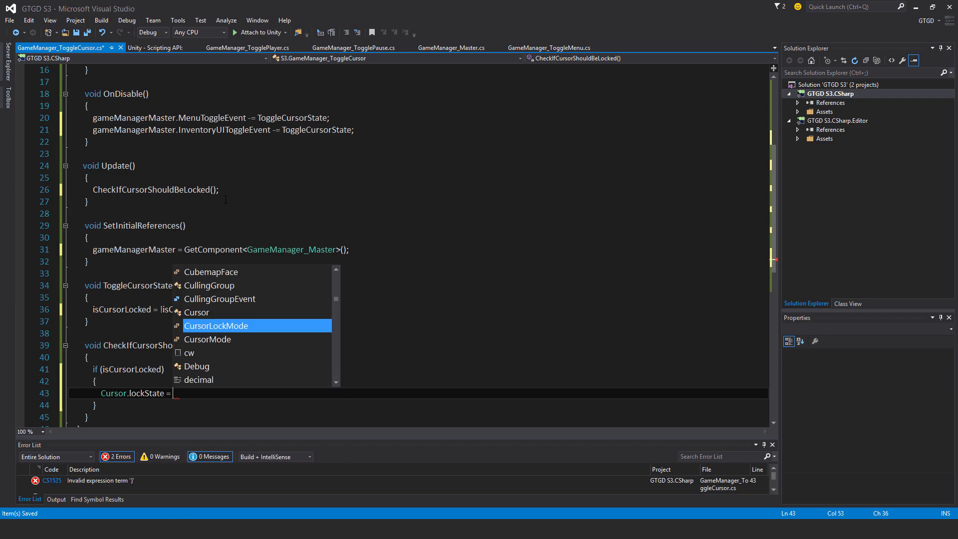
{"action": "type", "text": "CursorLockMode.locked;"}
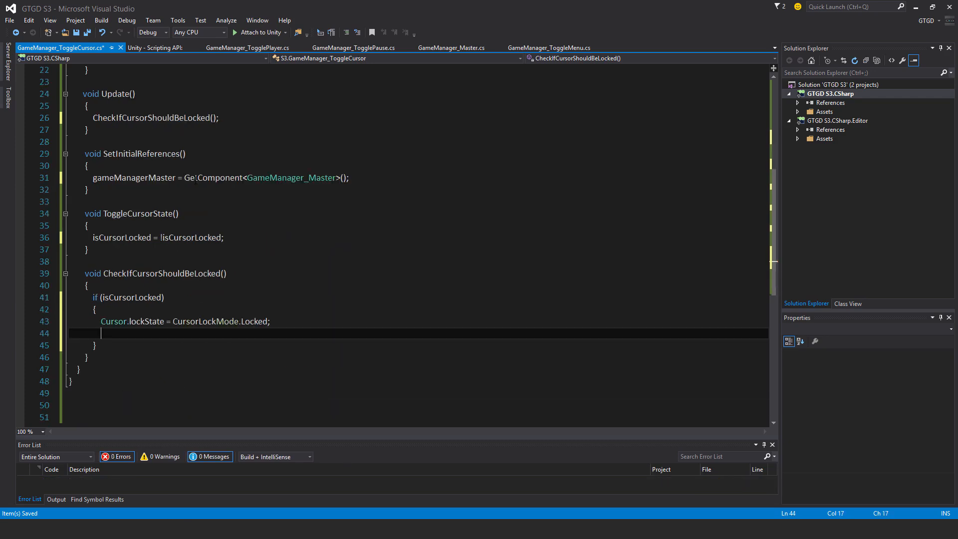
{"action": "type", "text": "Cursor.visible ="}
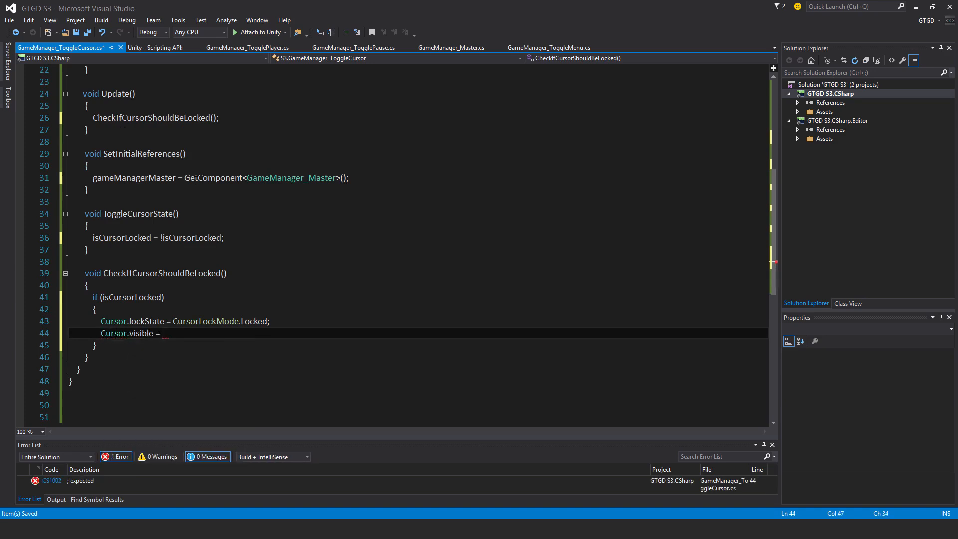
{"action": "type", "text": "false;"}
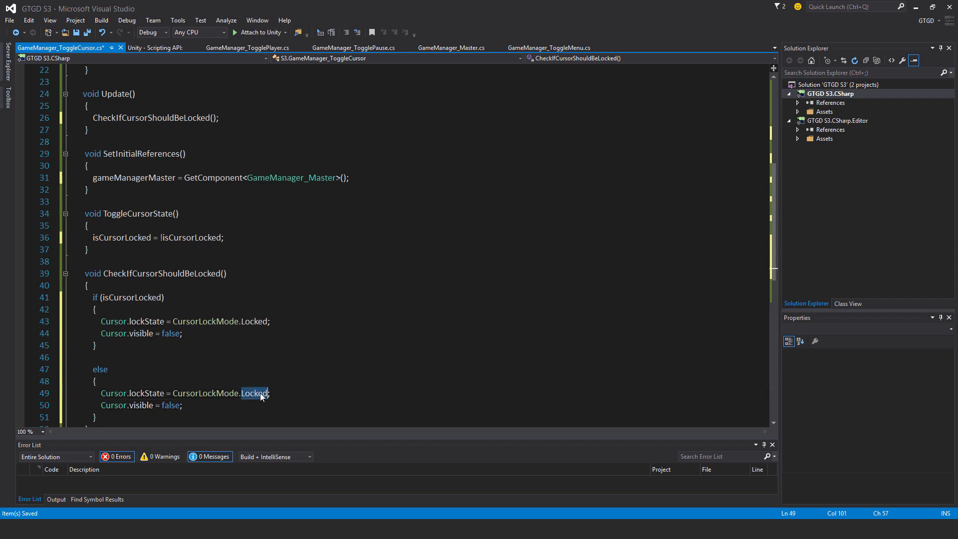
In the else branch set Cursor.lockState to None and Cursor.visible to true, then save the script
{"action": "type", "text": "None"}
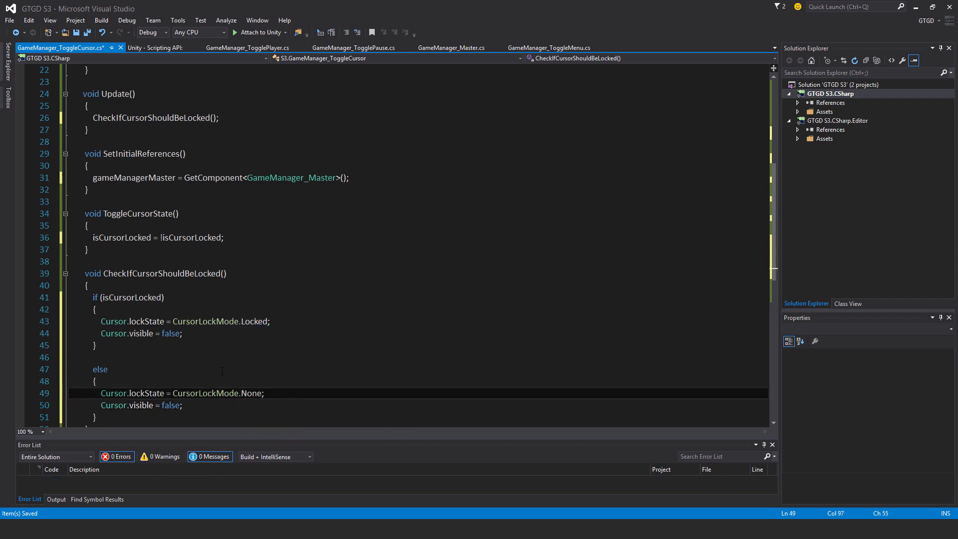
{"action": "type", "text": "true"}
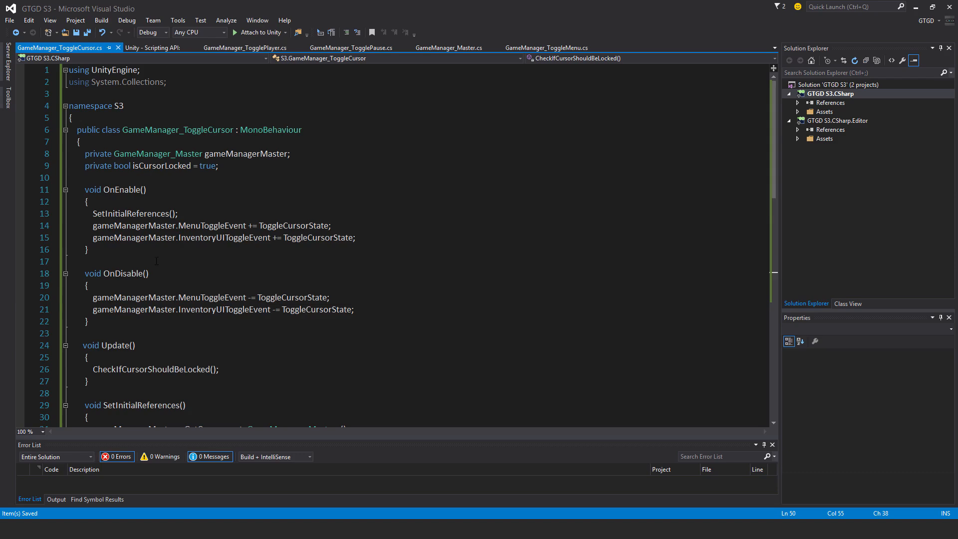
Select GameManager and add GameManager_ToggleCursor as a component alongside its other scripts
{"action": "scroll", "scroll_direction": "down", "scroll_amount": 3}
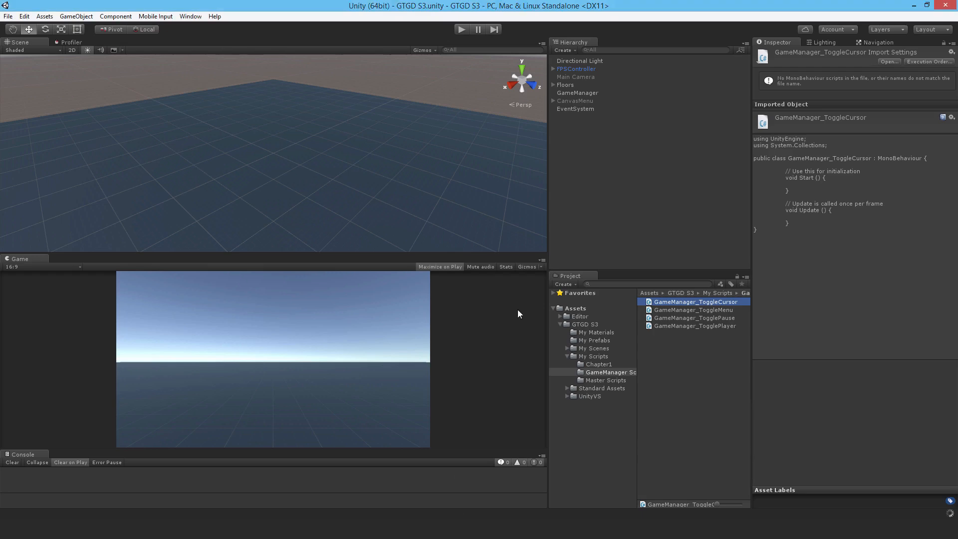
{"action": "left_click", "coordinate": [578, 93]}
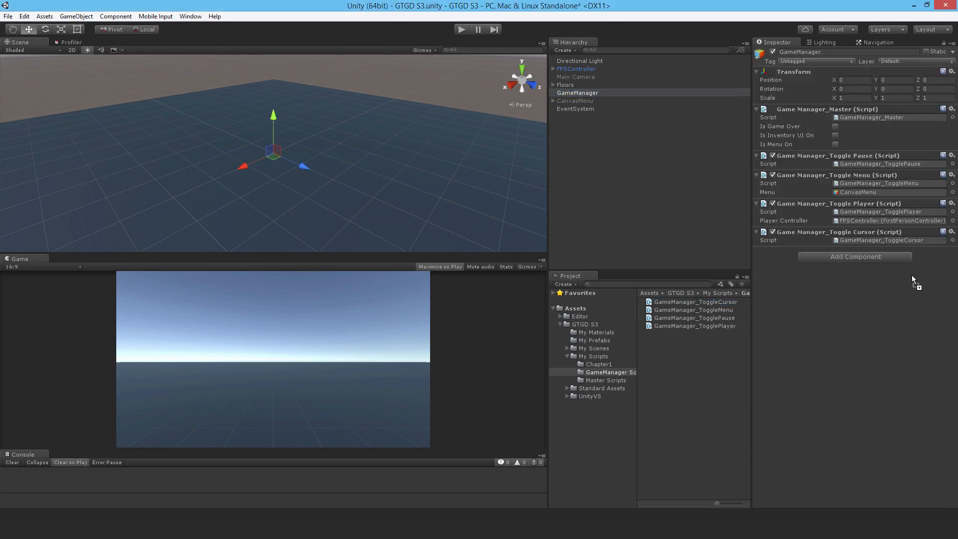
{"action": "mouse_move", "coordinate": [465, 24]}
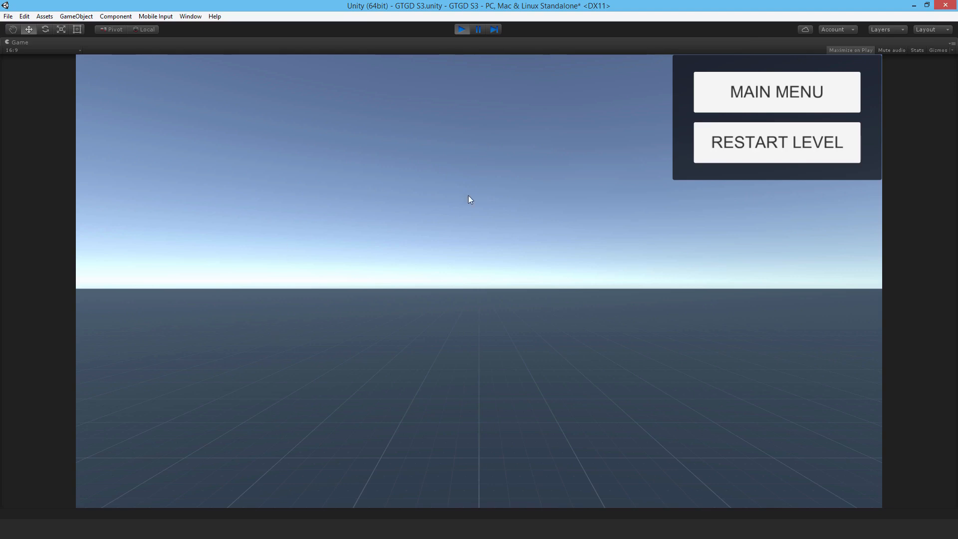
{"action": "mouse_move", "coordinate": [371, 270]}
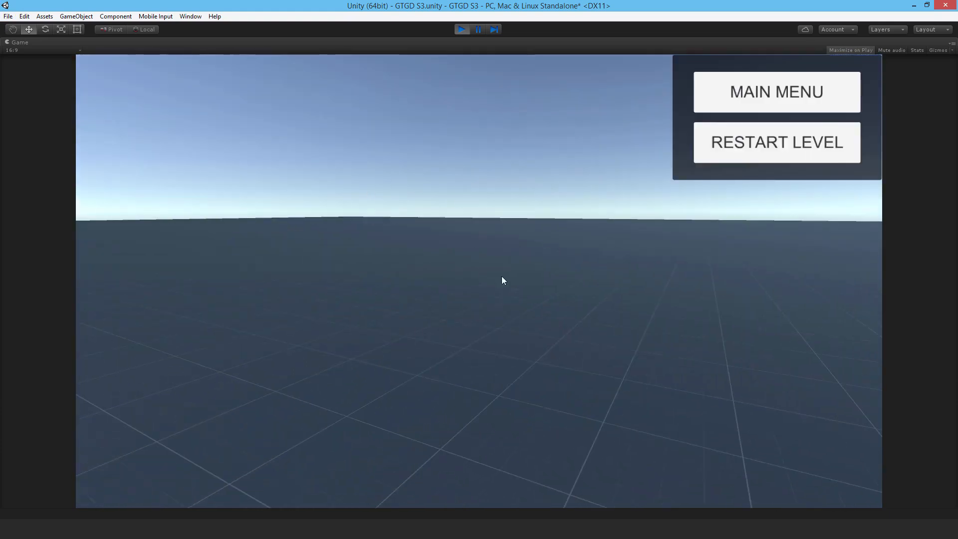
{"action": "mouse_move", "coordinate": [395, 248]}
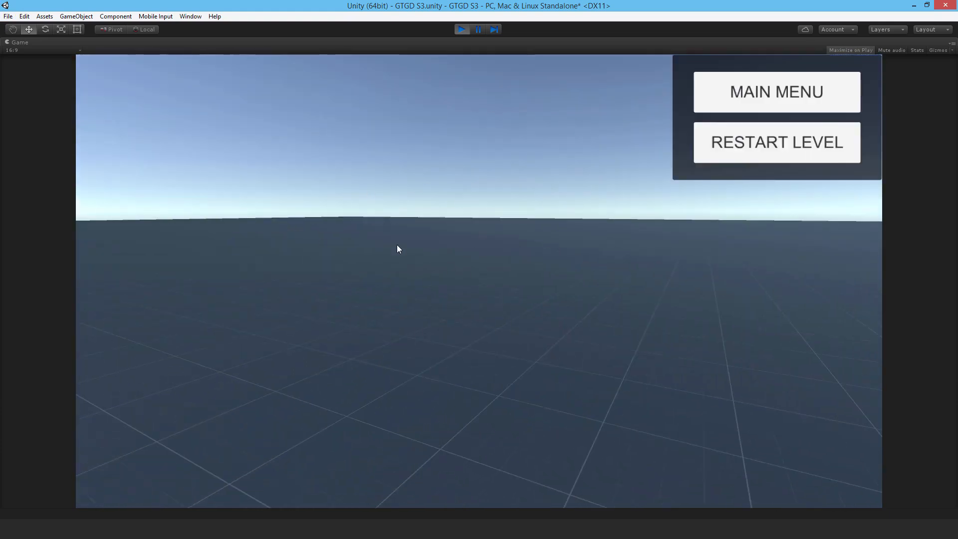
Close the in-game menu in Play mode so the cursor locks and free looking resumes
{"action": "left_click", "coordinate": [778, 142]}
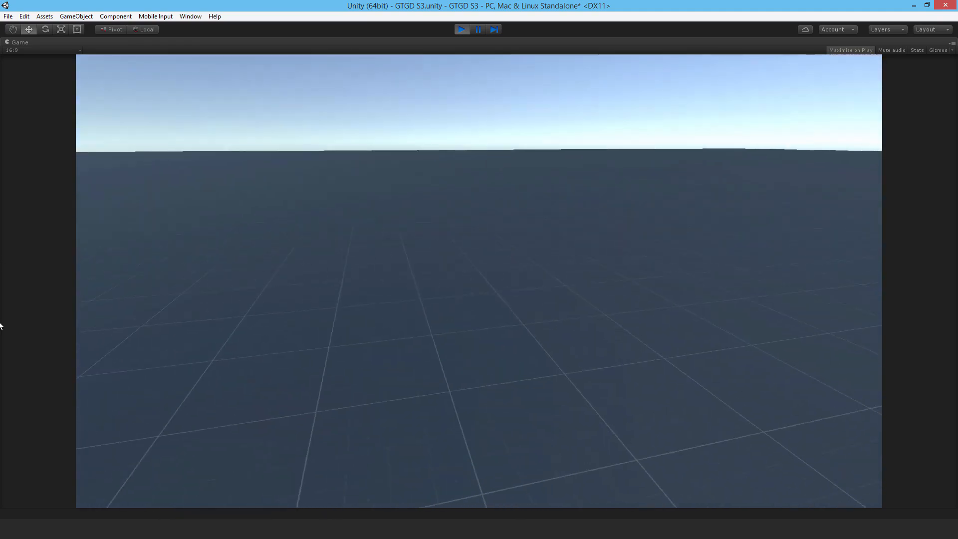